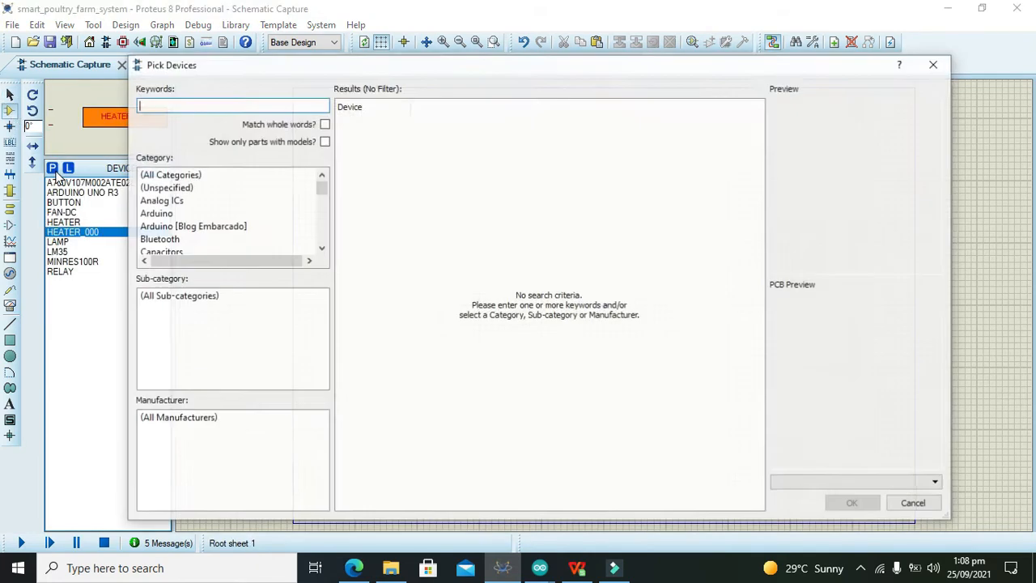
Step: Pick the ARDUINO UNO R3 from the device library and place ARD1 on the sheet
text(ardui)
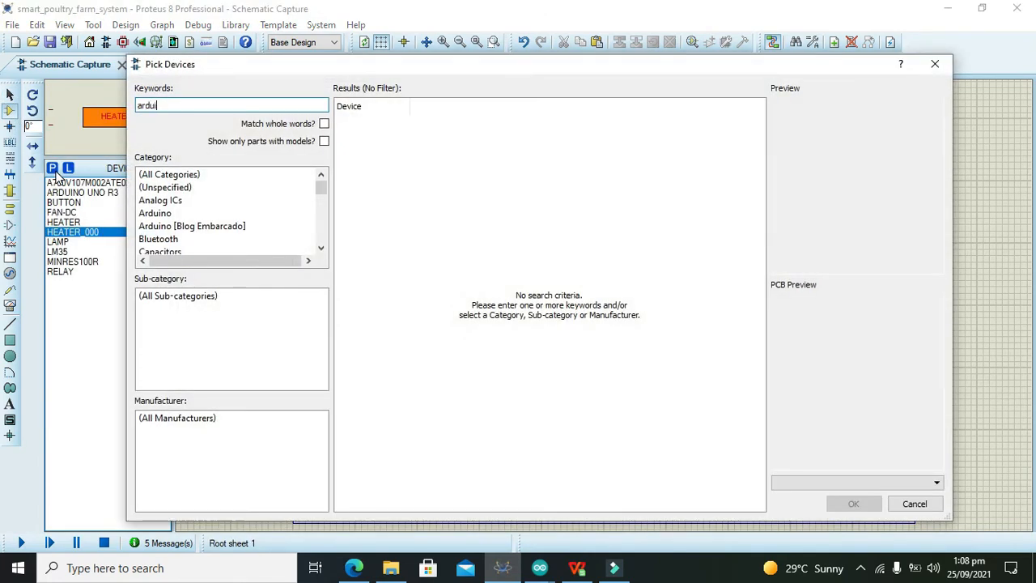
text(no)
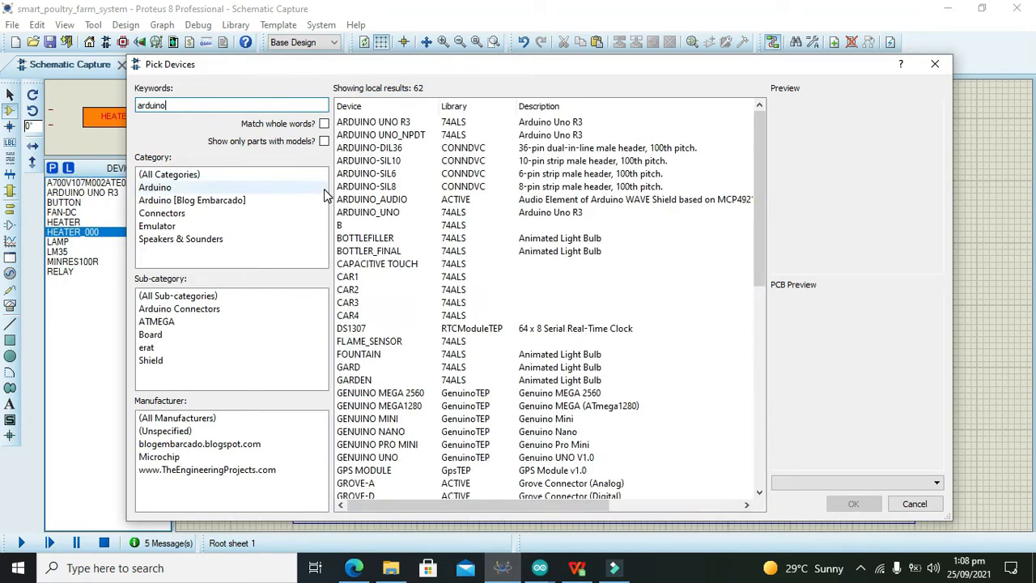
click(853, 504)
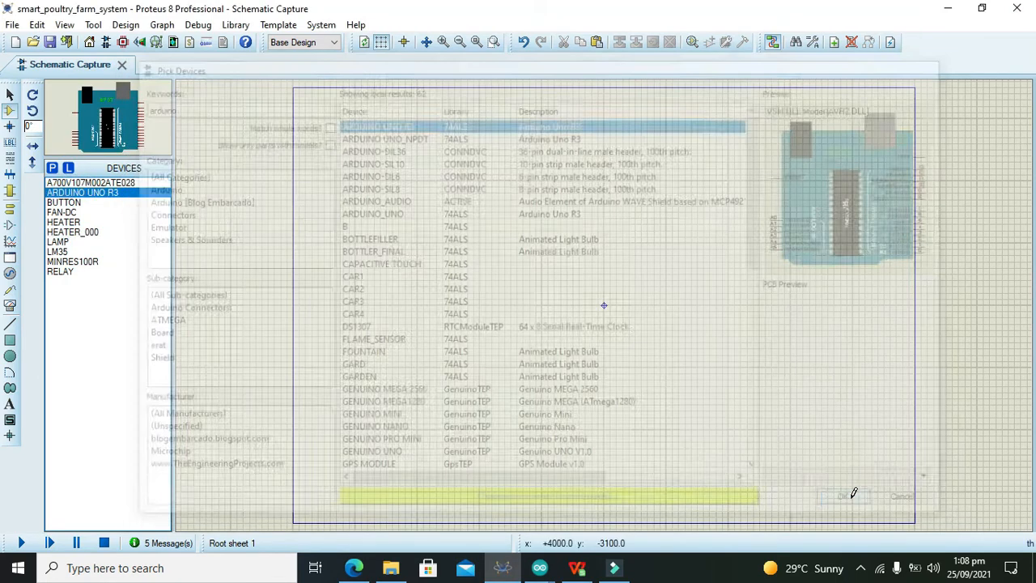
click(846, 495)
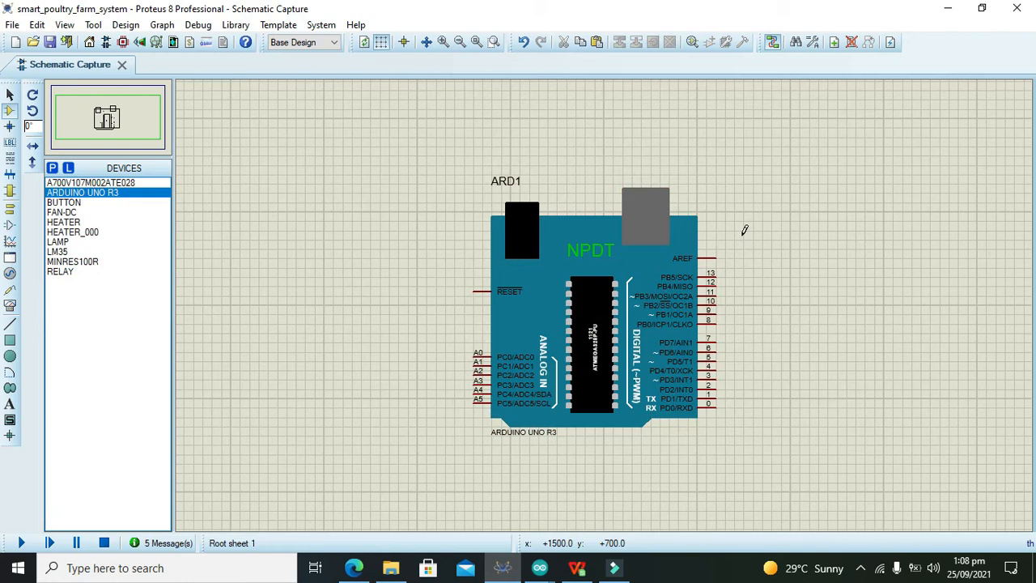
mouse_move(741, 235)
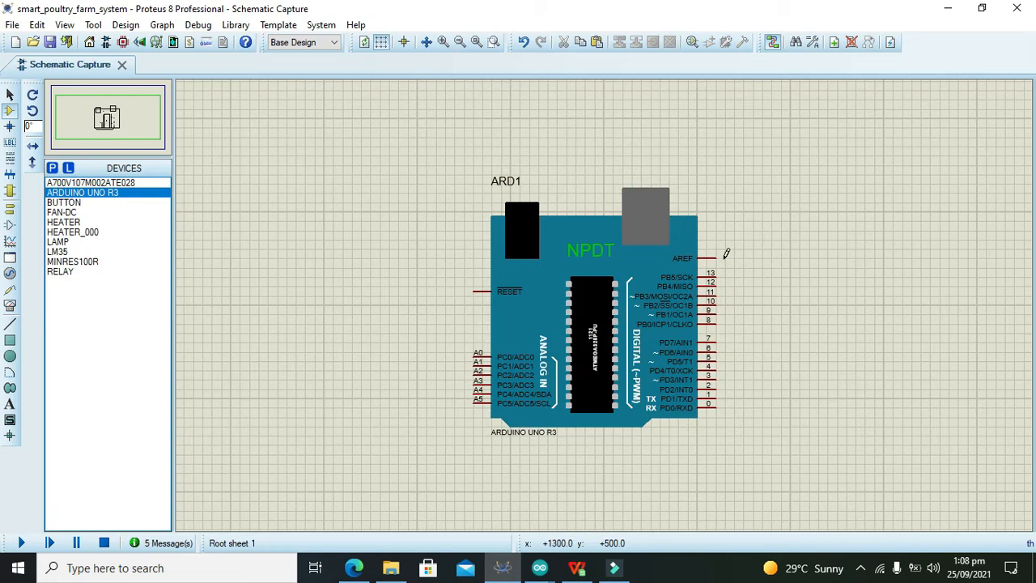
Step: Check the placed Arduino board and return to Pick Devices for the next part
click(591, 324)
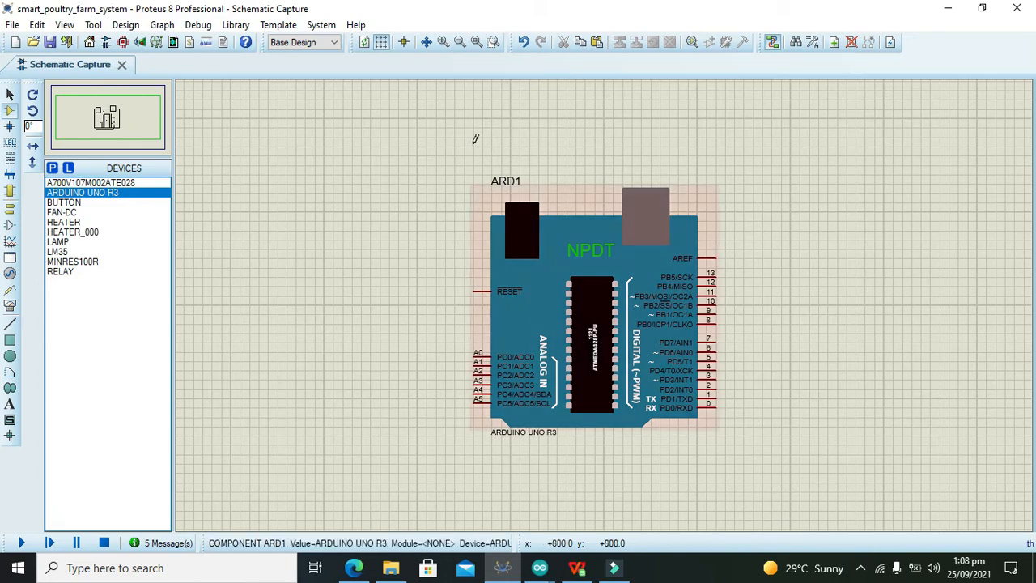
click(249, 213)
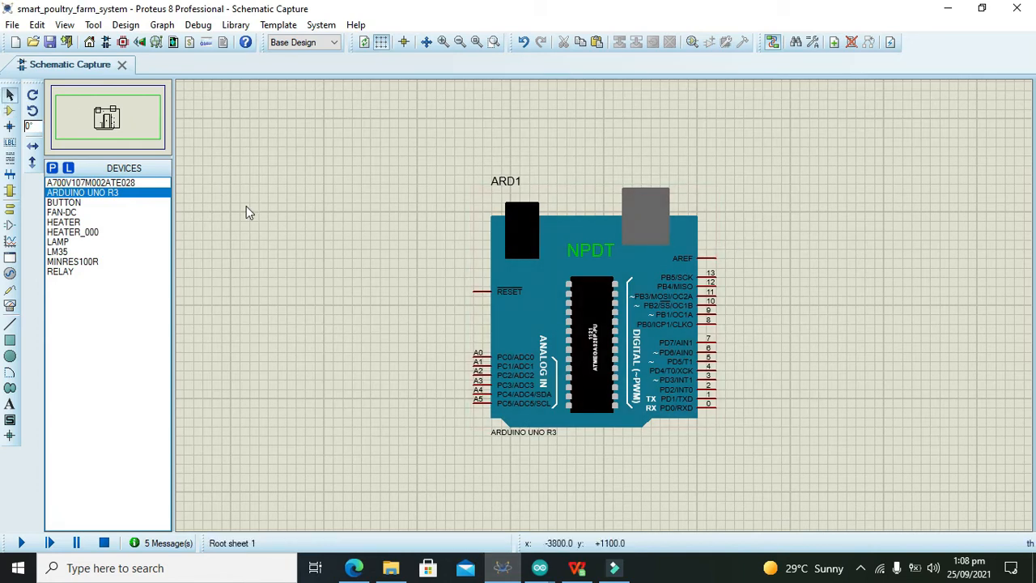
click(596, 353)
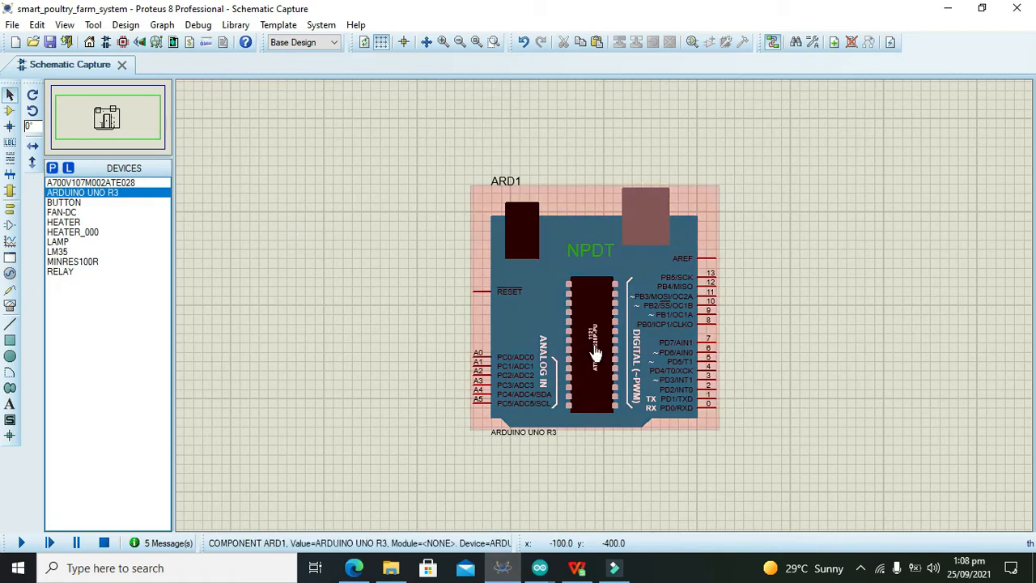
click(780, 388)
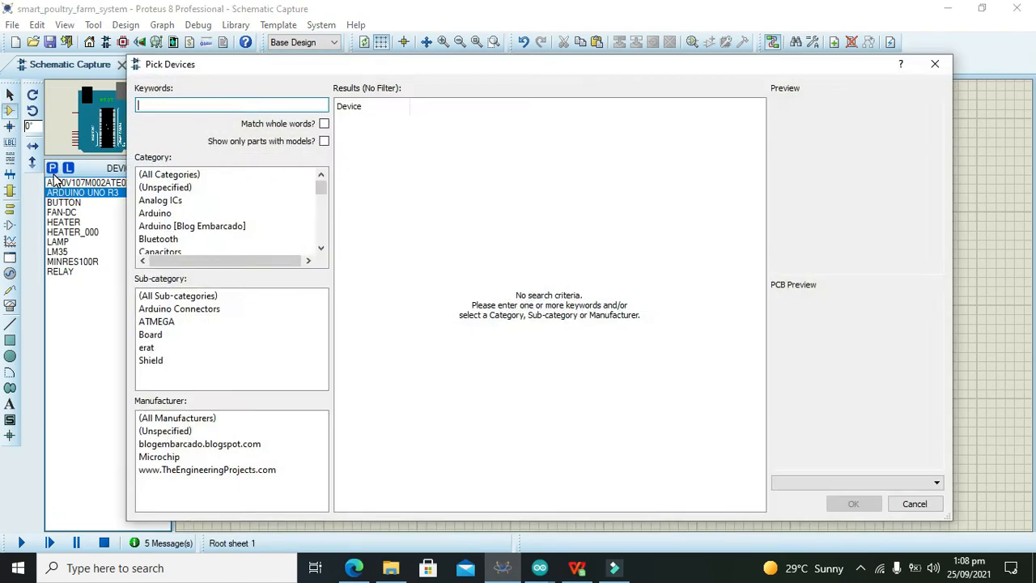
Step: Place an LM35 sensor left of the Arduino with a ground terminal on its pin 3
text(lm35)
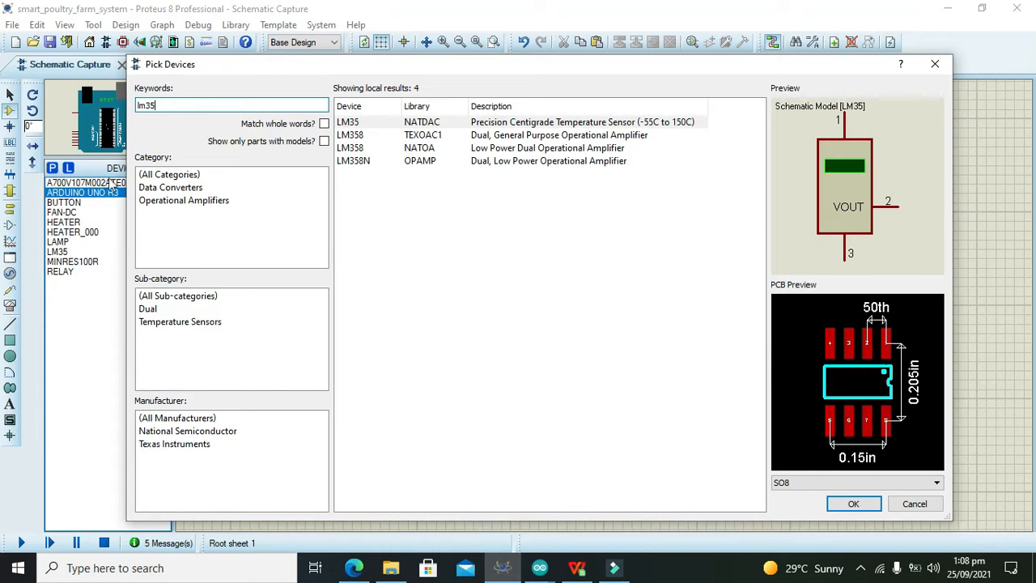
click(502, 121)
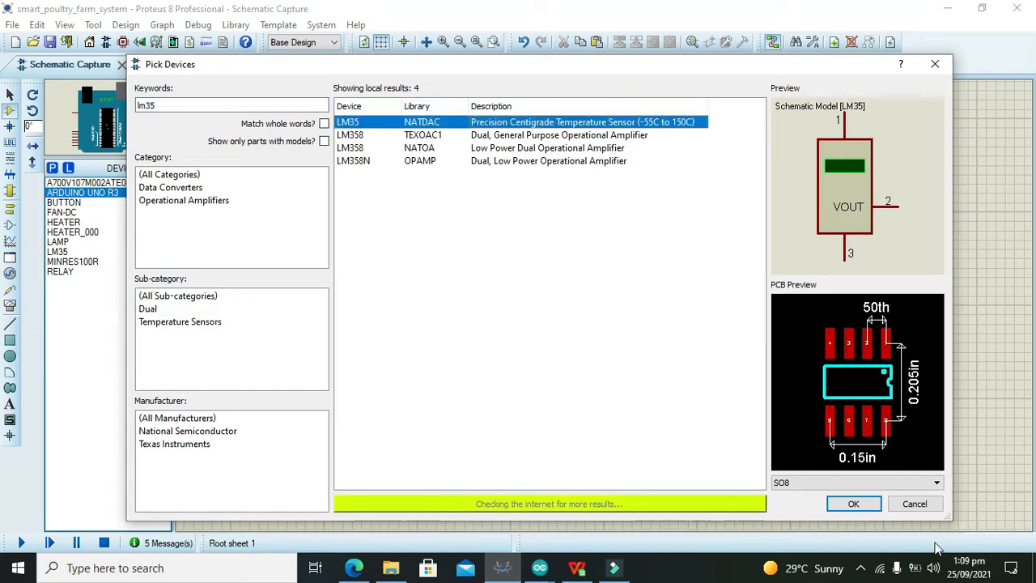
click(853, 503)
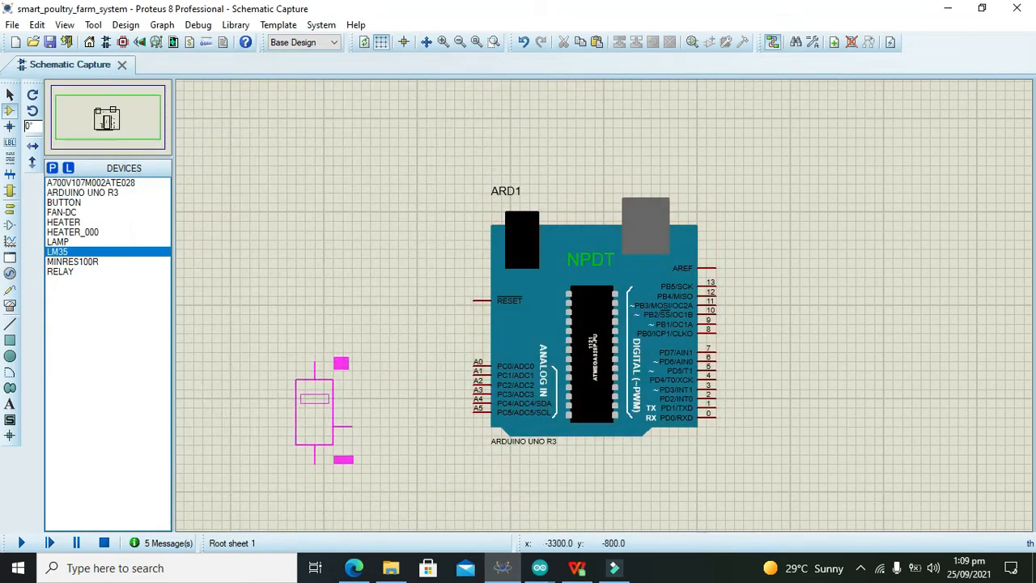
click(311, 381)
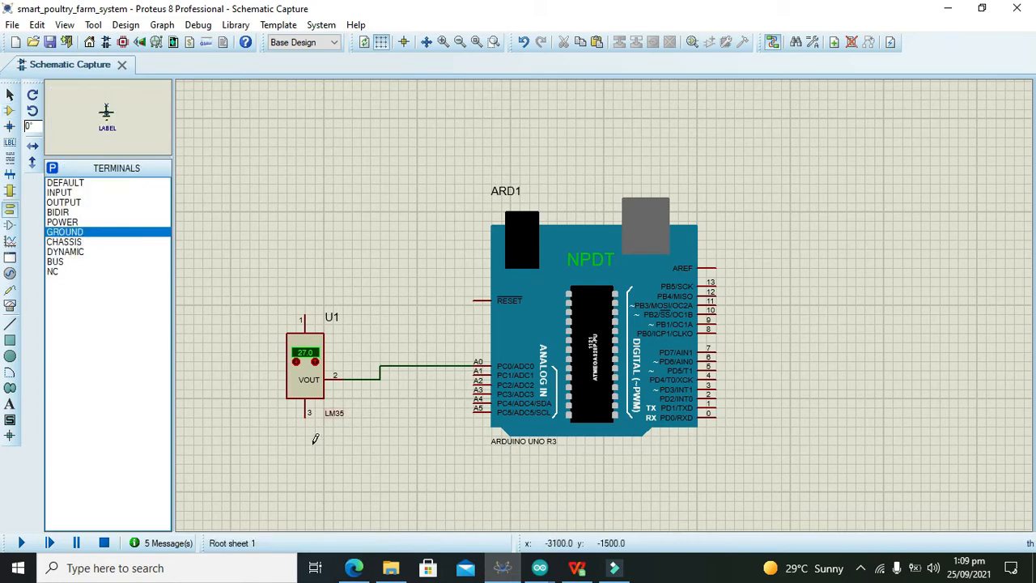
click(306, 454)
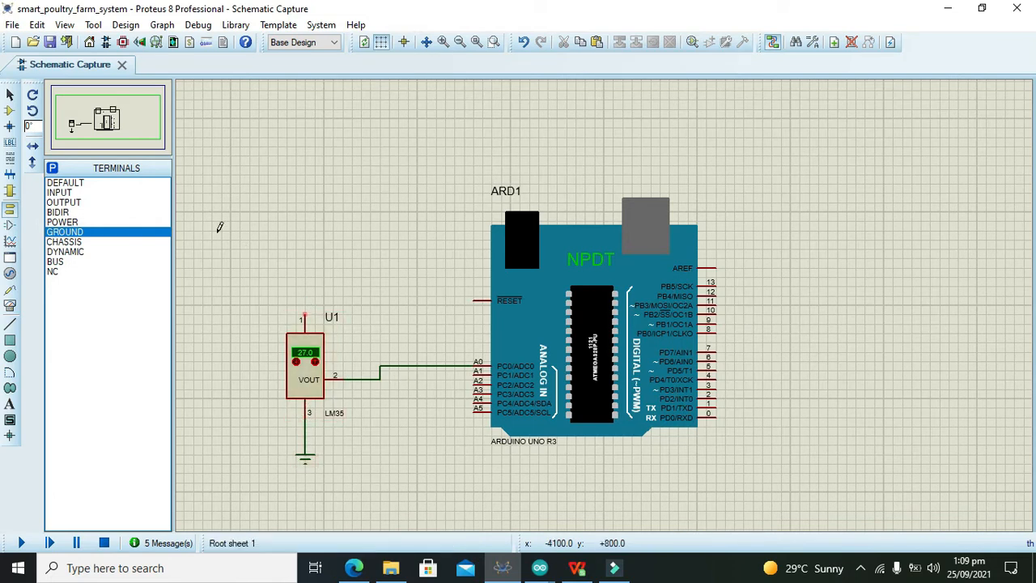
Step: Add a DC generator above the LM35 and set it to 5 V
click(10, 272)
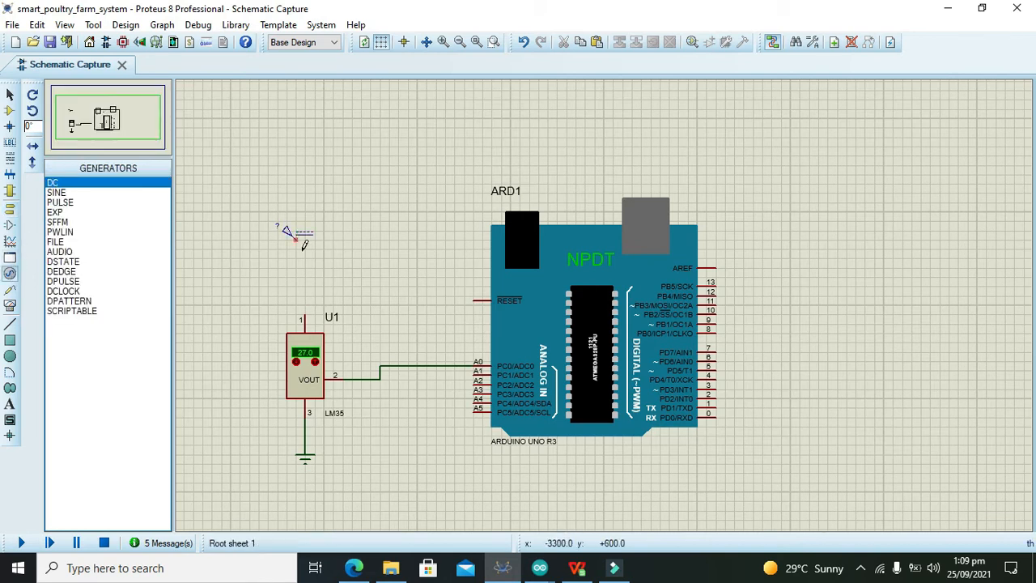
click(289, 235)
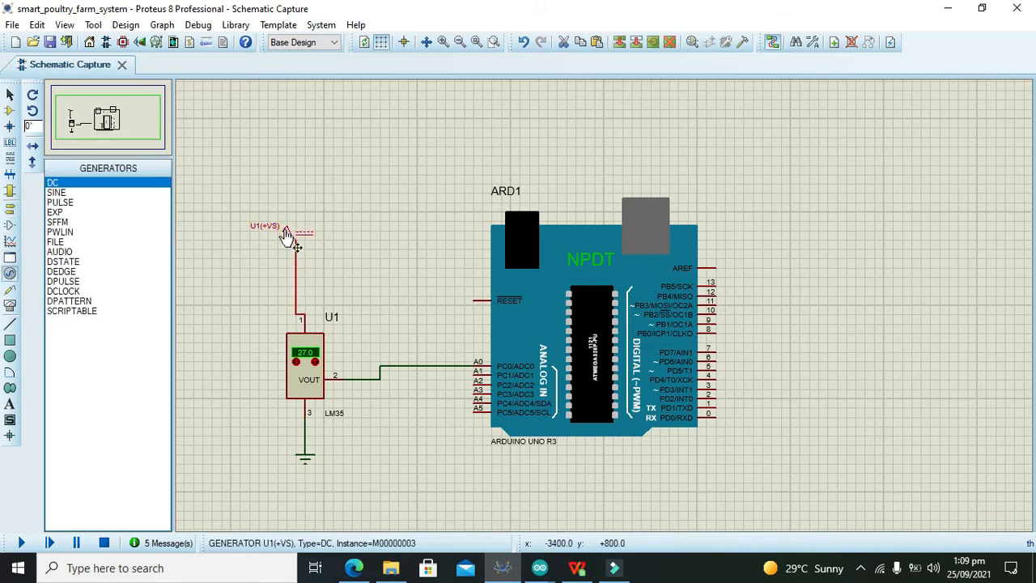
double_click(288, 230)
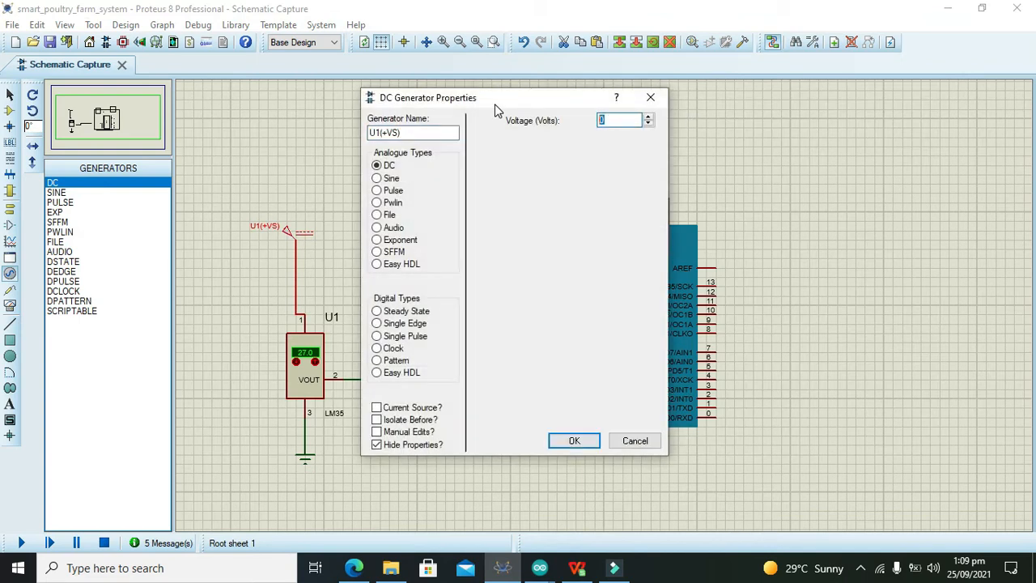
text(5)
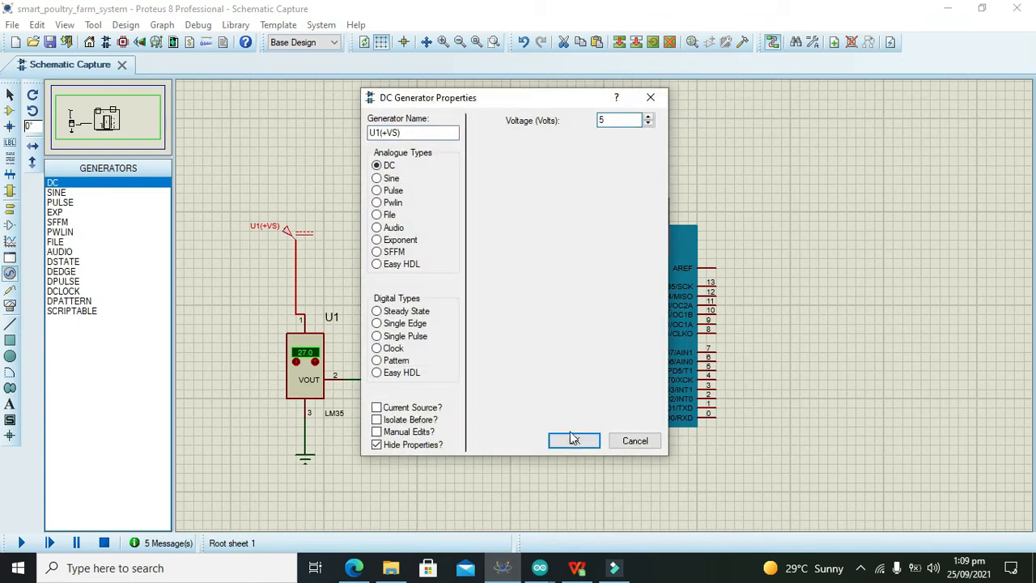
click(573, 440)
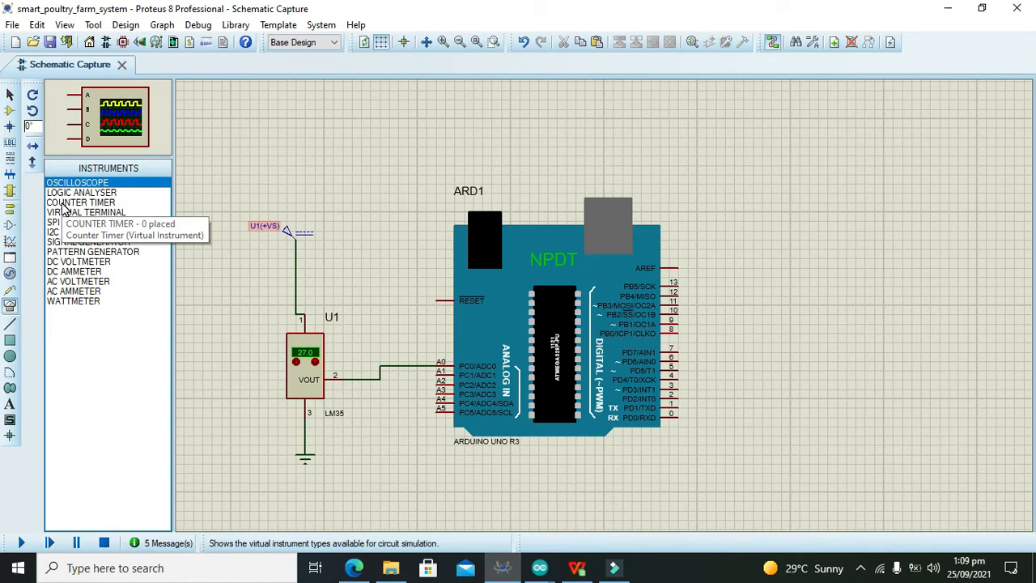
Step: Place a VIRTUAL TERMINAL instrument at the lower right of the schematic
click(86, 212)
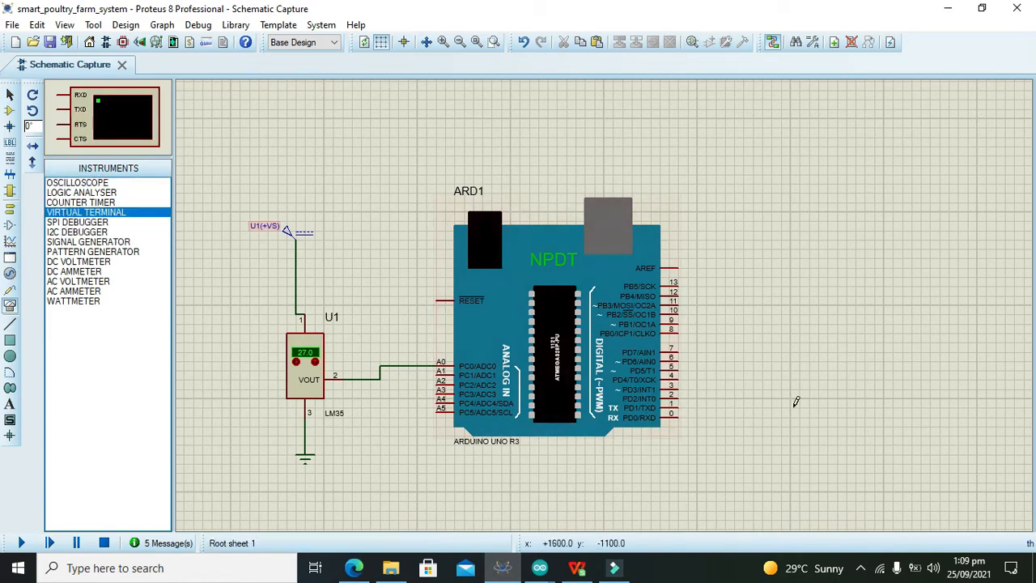
click(947, 453)
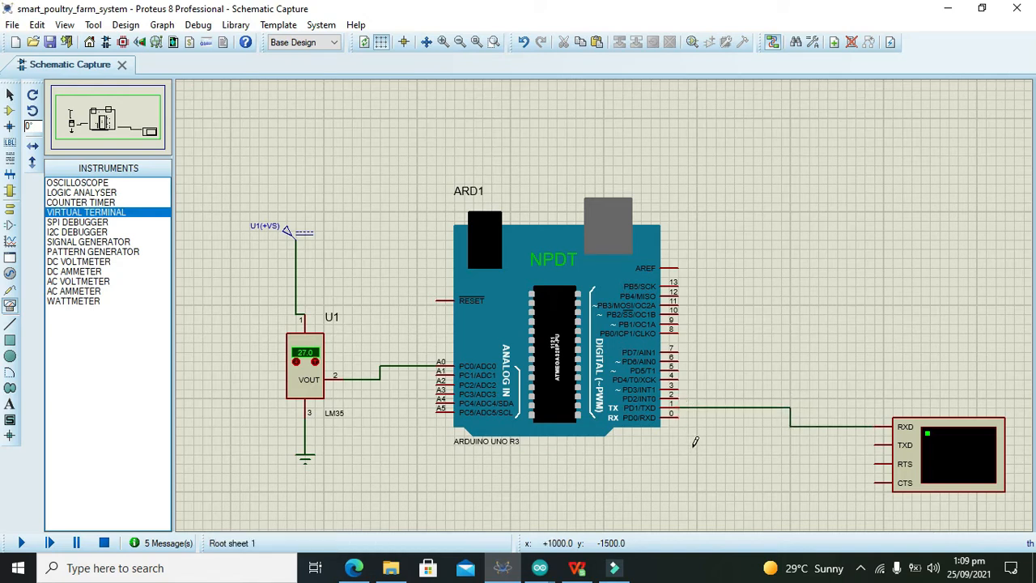
mouse_move(936, 463)
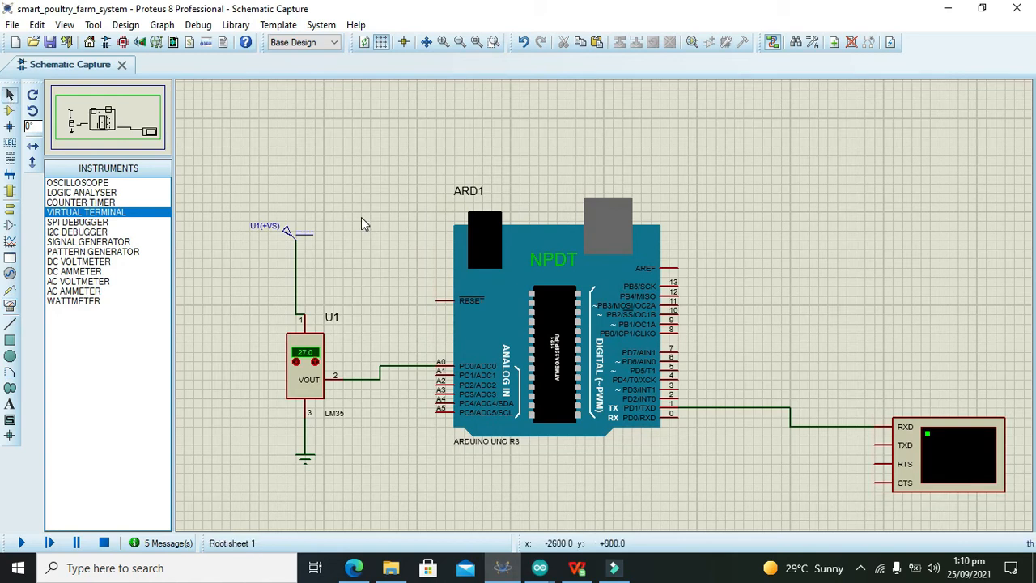
mouse_move(900, 427)
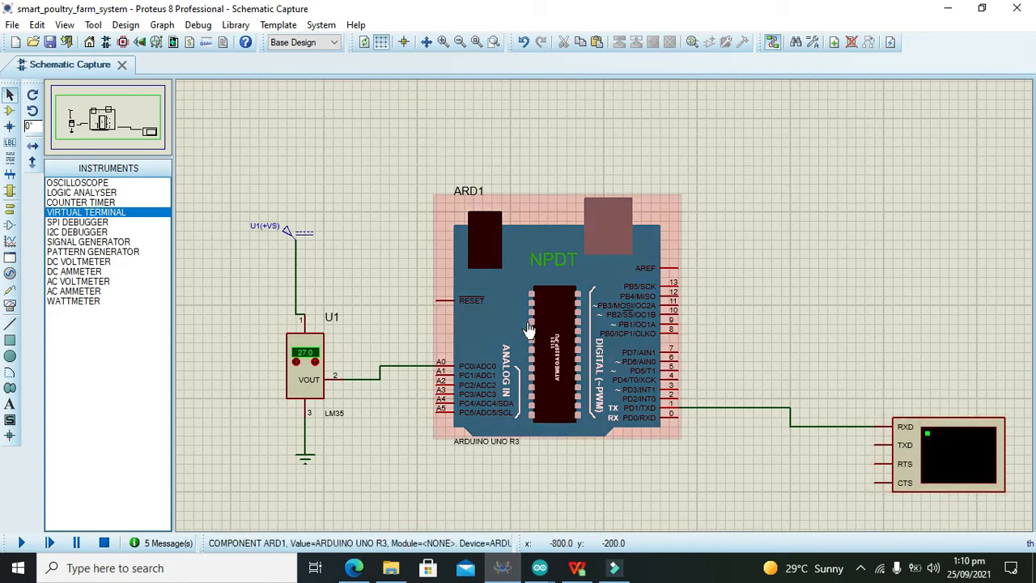
Step: Add HEATER_000 to the devices and pick a GROUND terminal for the heater wiring
click(52, 167)
text(heater)
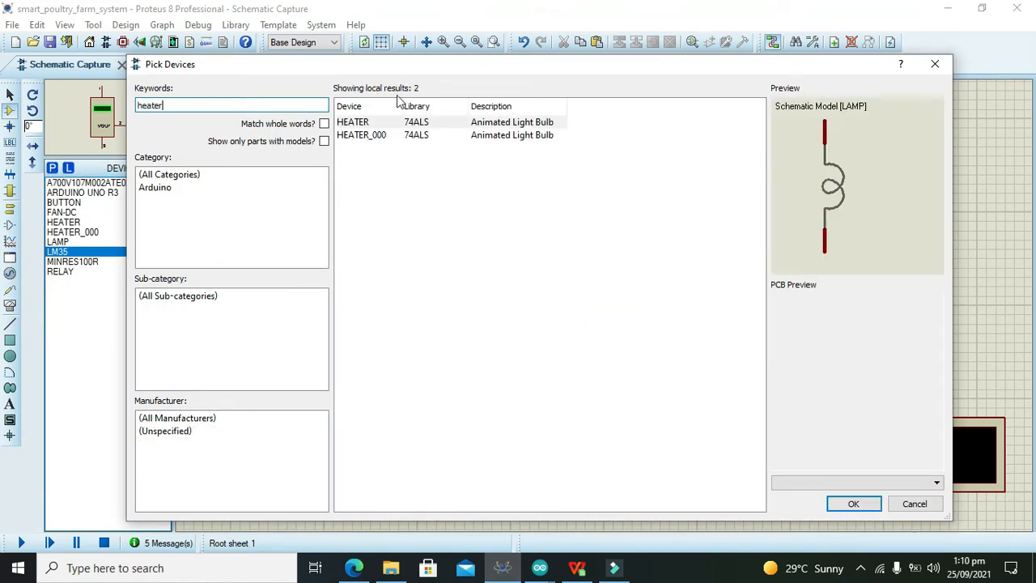
click(363, 134)
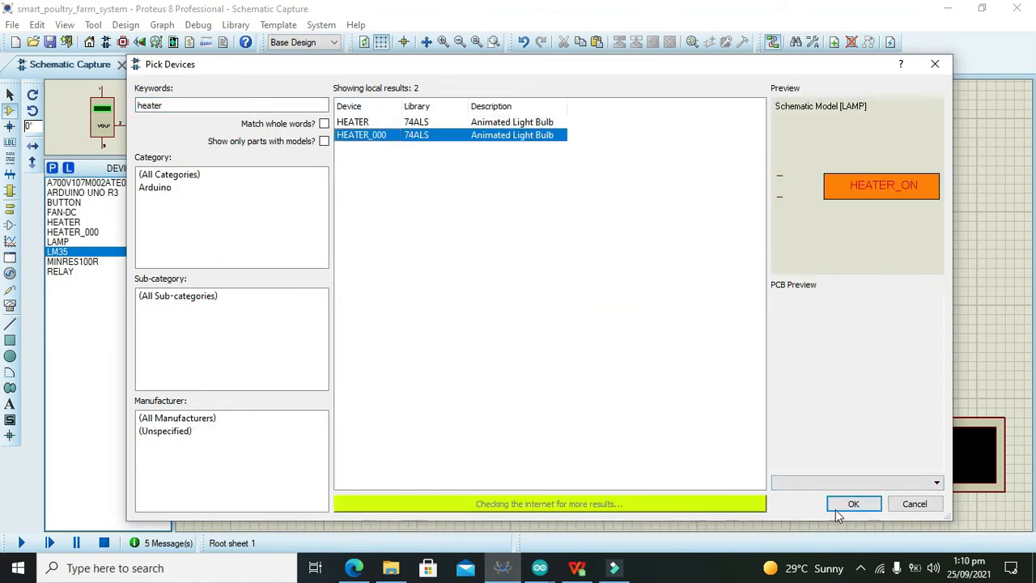
click(854, 504)
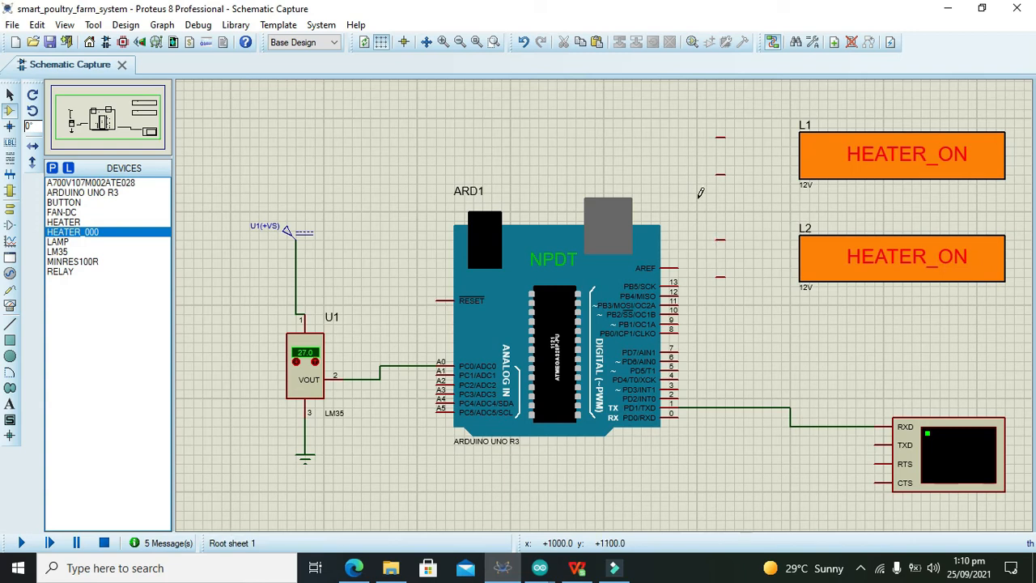
mouse_move(794, 149)
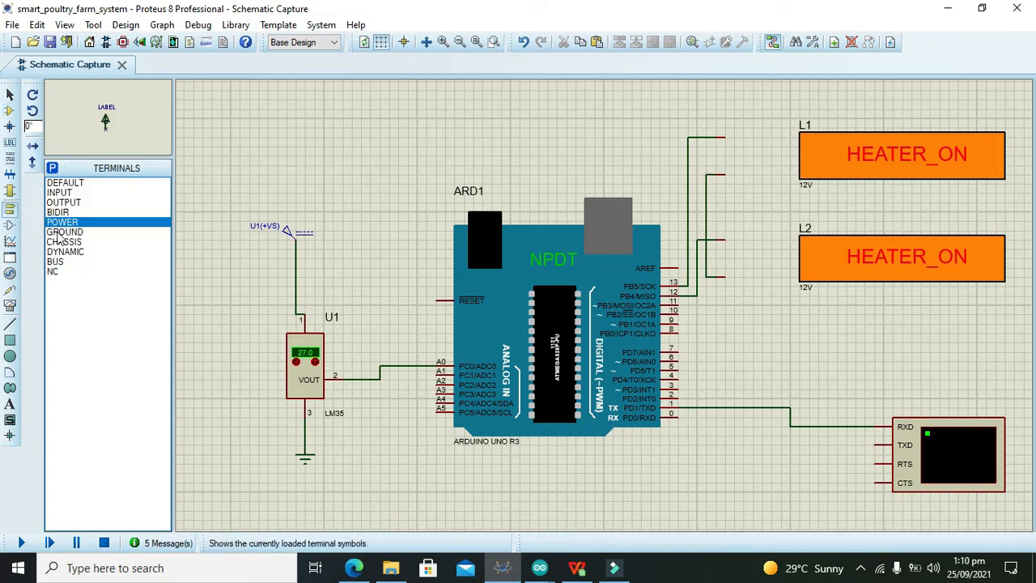
click(65, 232)
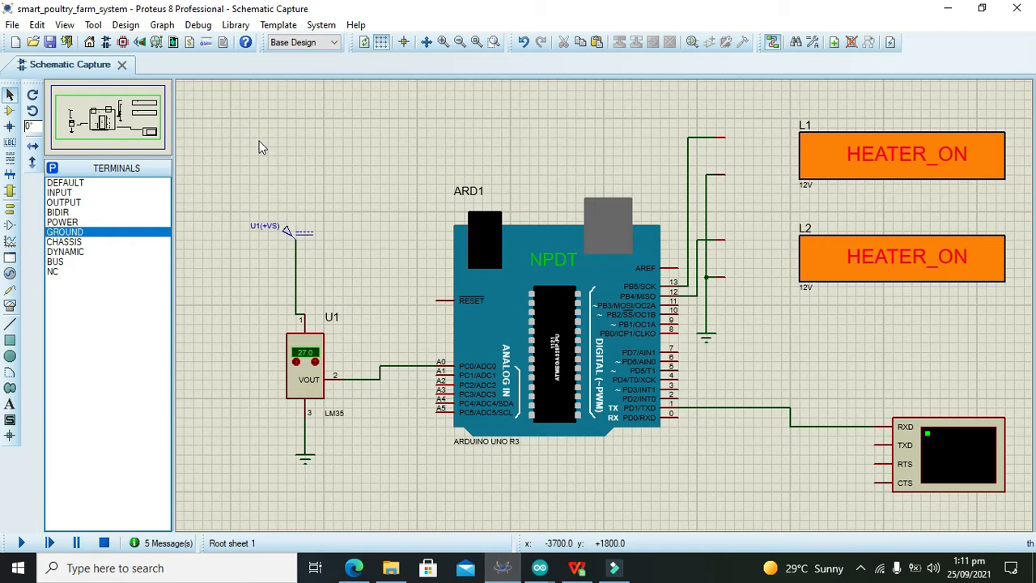
Step: Box-select and delete the heater wires and ground terminal beside the Arduino
click(567, 246)
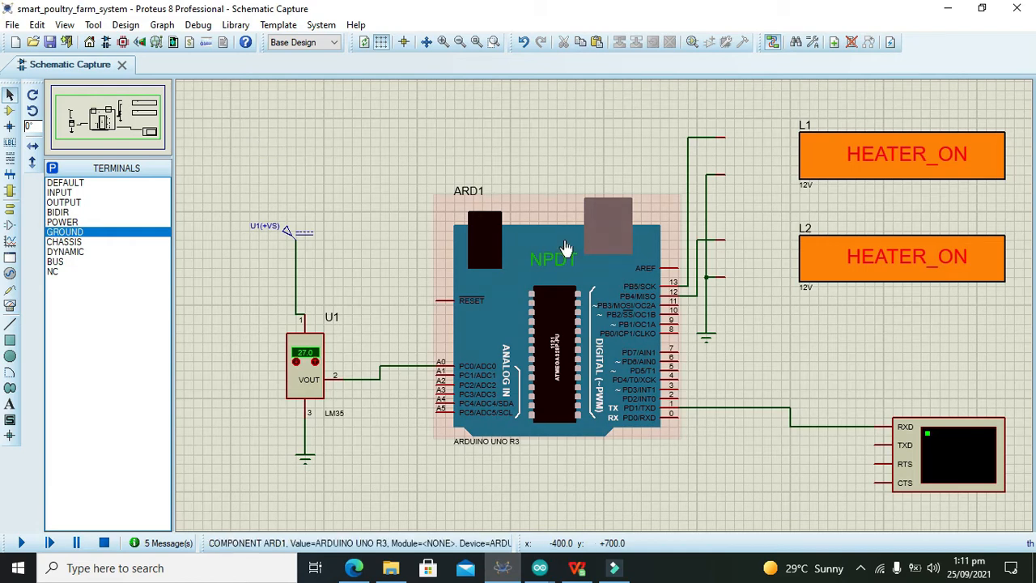
click(666, 136)
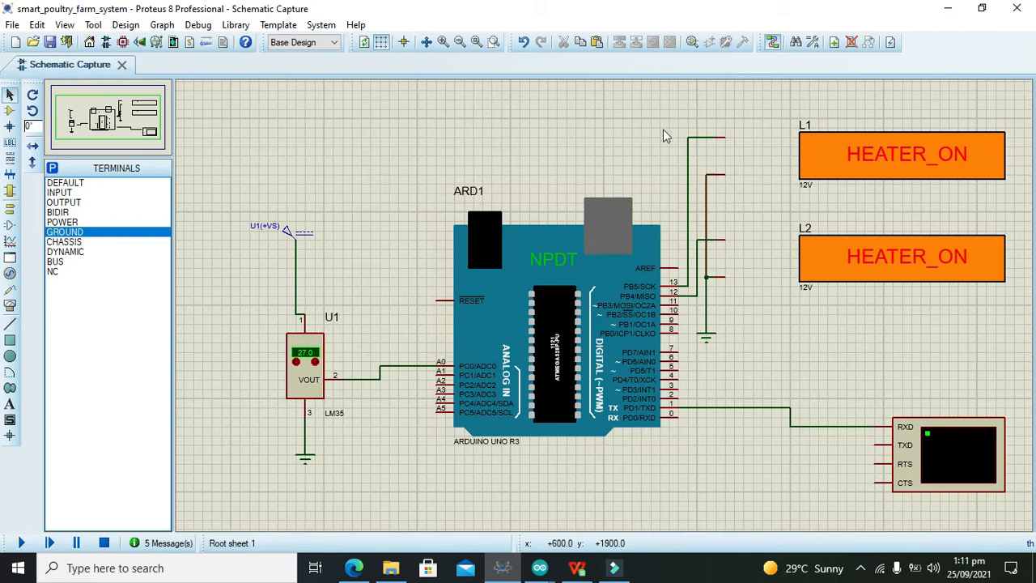
drag(667, 121, 768, 373)
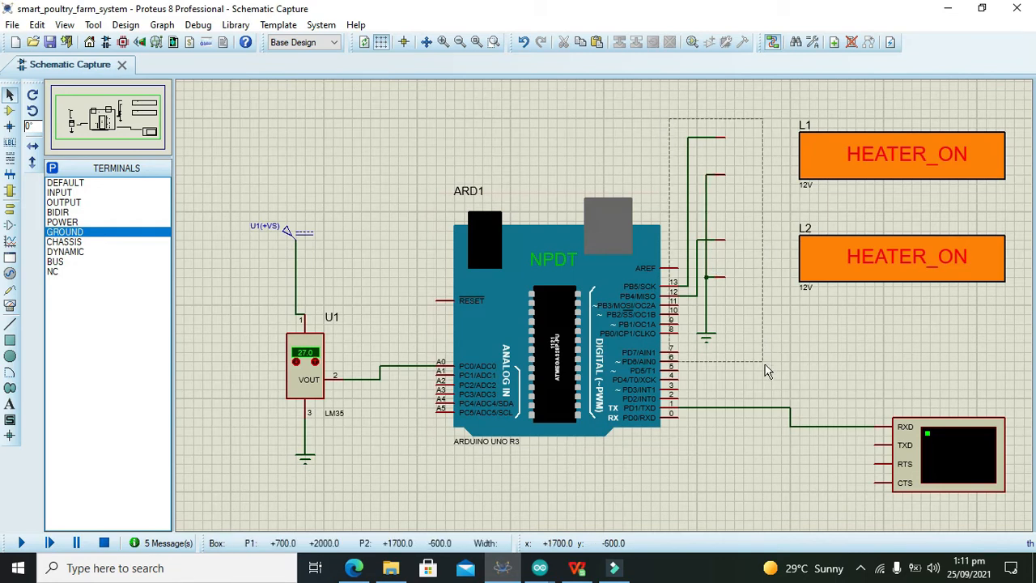
click(667, 92)
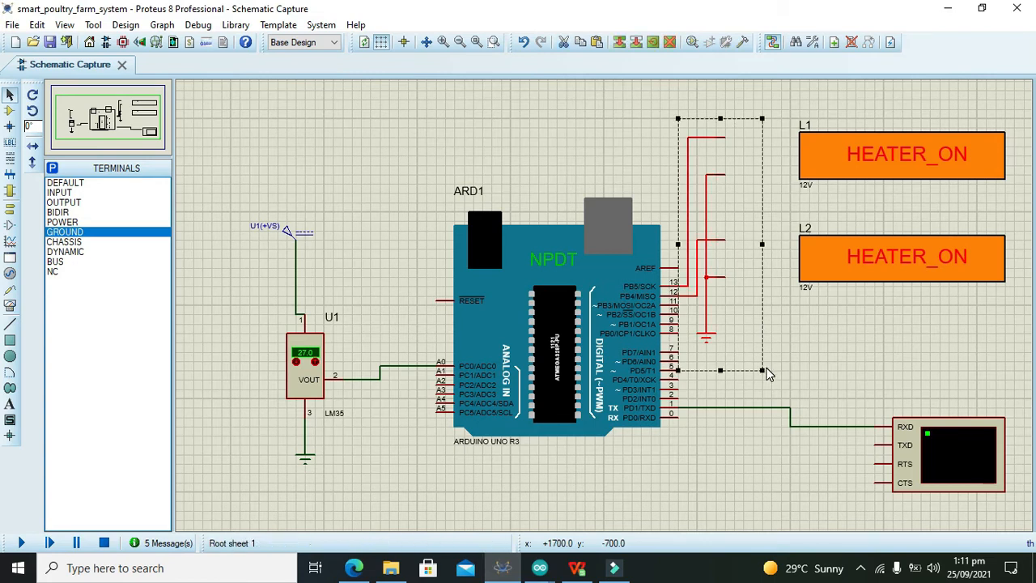
drag(769, 376, 672, 224)
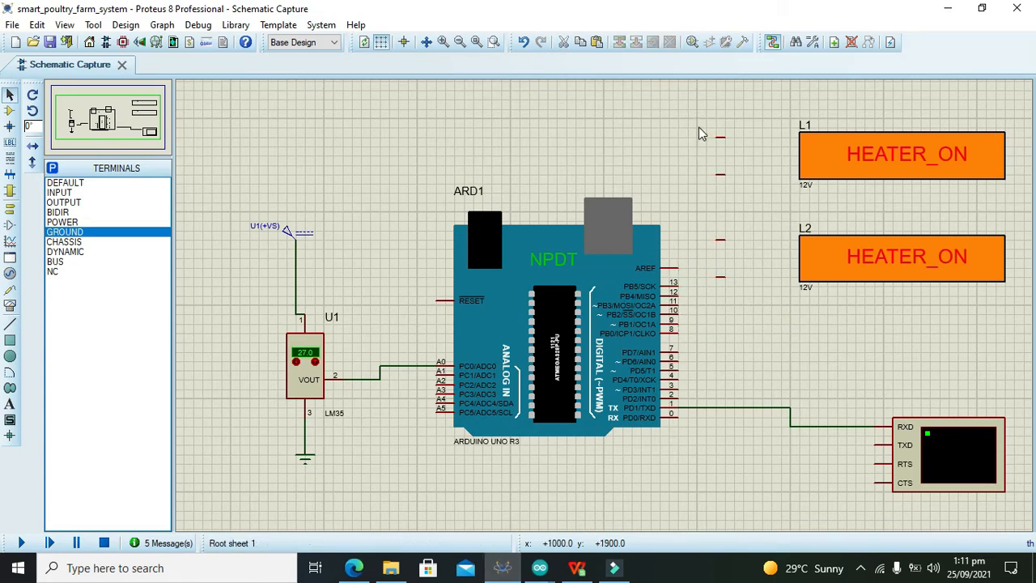
Step: Drag the Arduino UNO further left and return to the device list
click(554, 324)
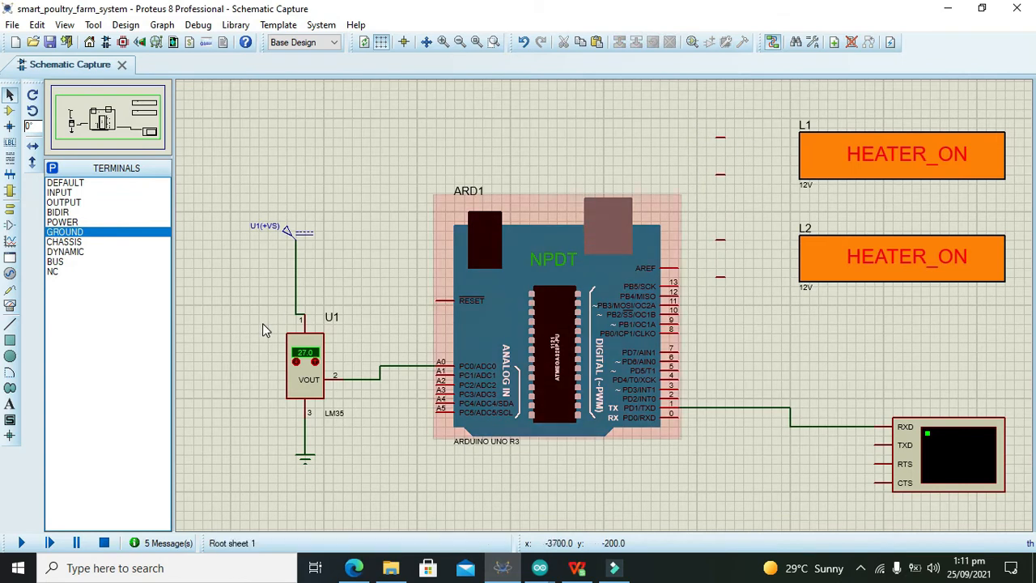
drag(267, 331, 364, 502)
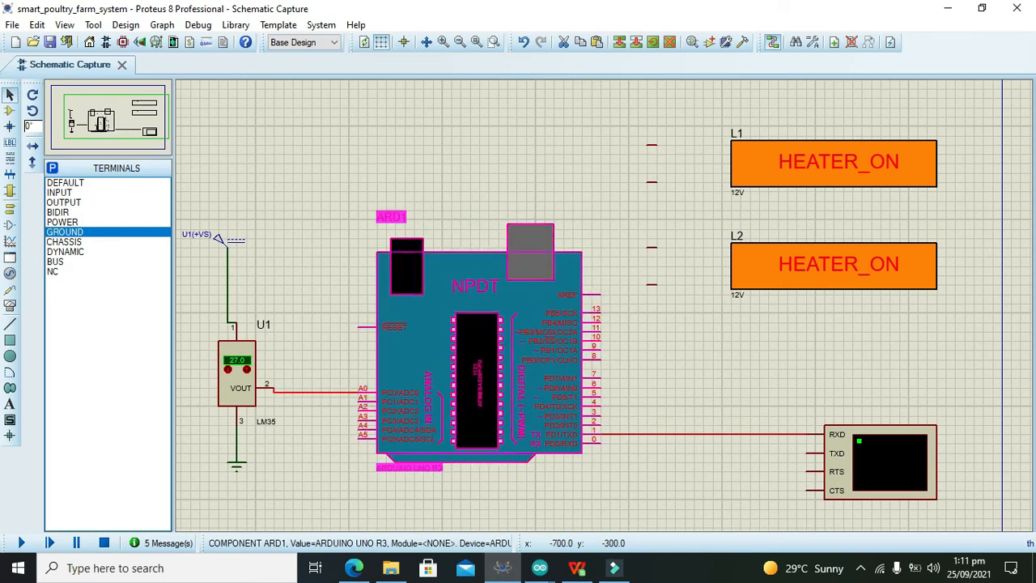
click(635, 121)
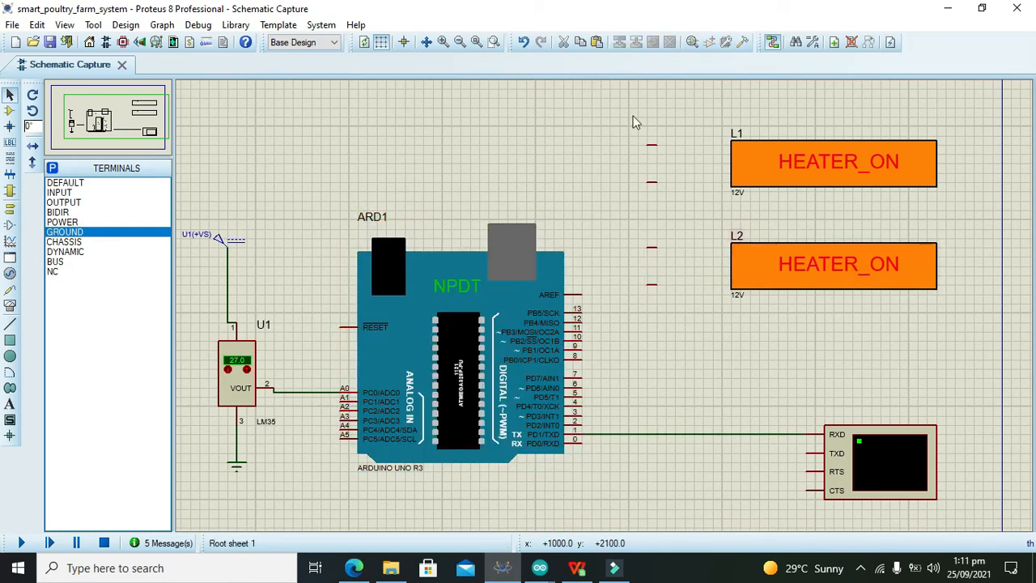
click(839, 265)
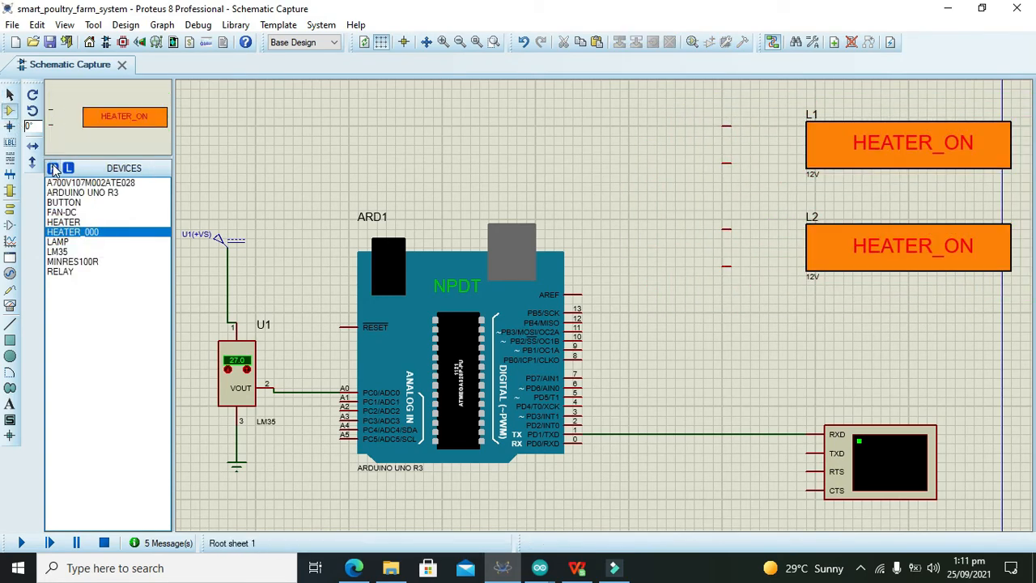
Step: Add the animated RELAY model, place RL1 and RL2, and edit their 6V ratings
click(51, 167)
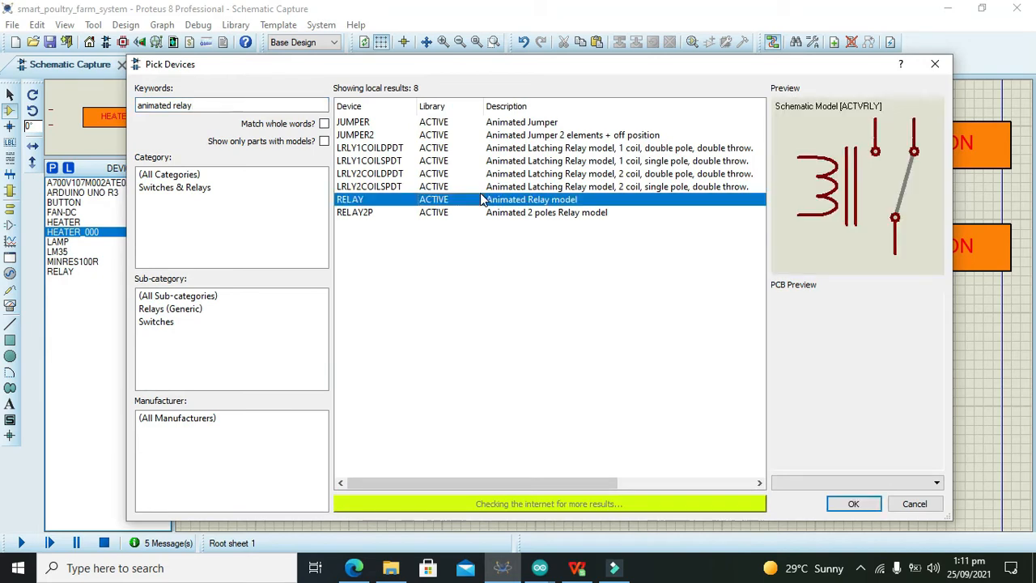
click(851, 503)
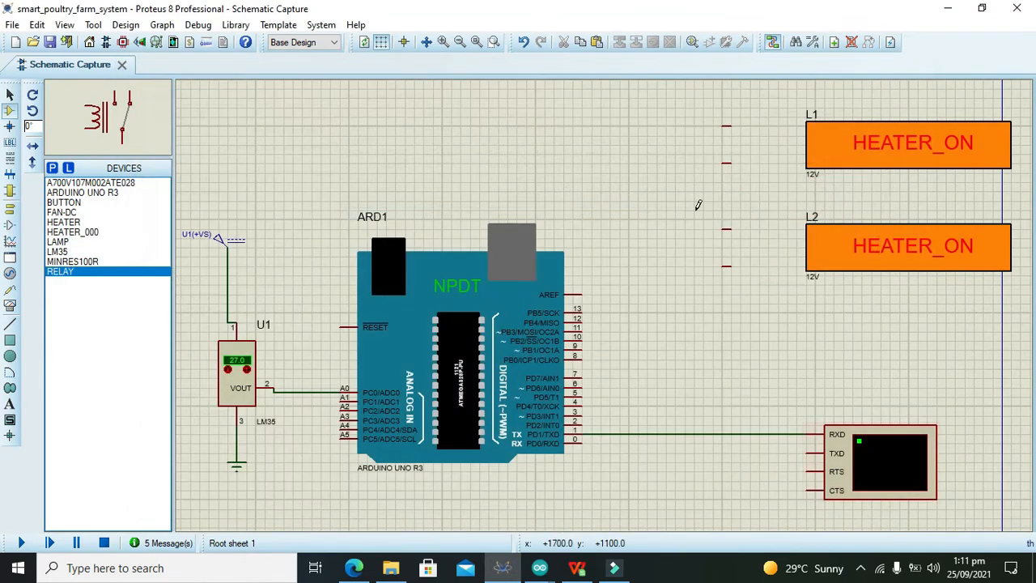
click(656, 365)
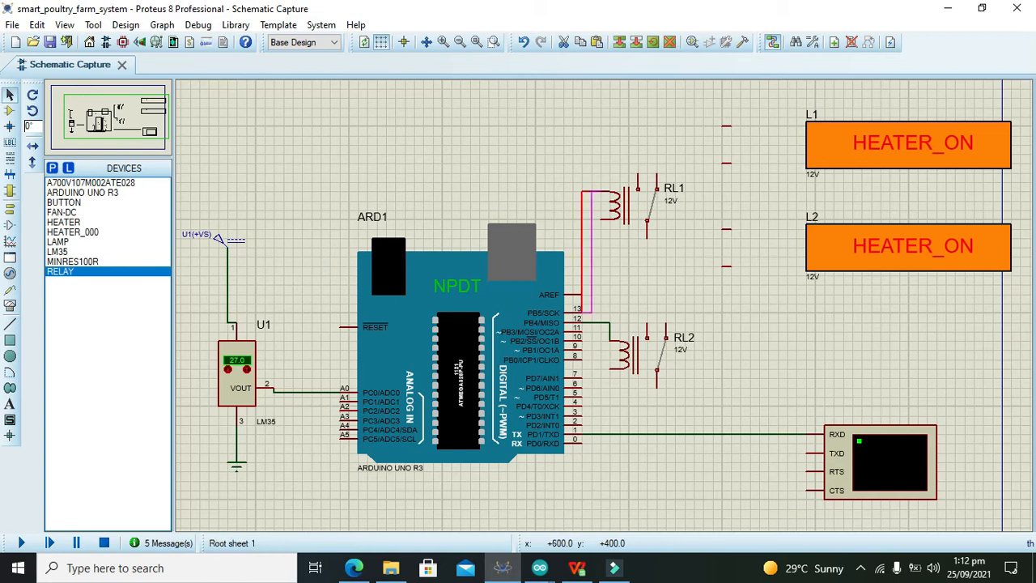
double_click(632, 198)
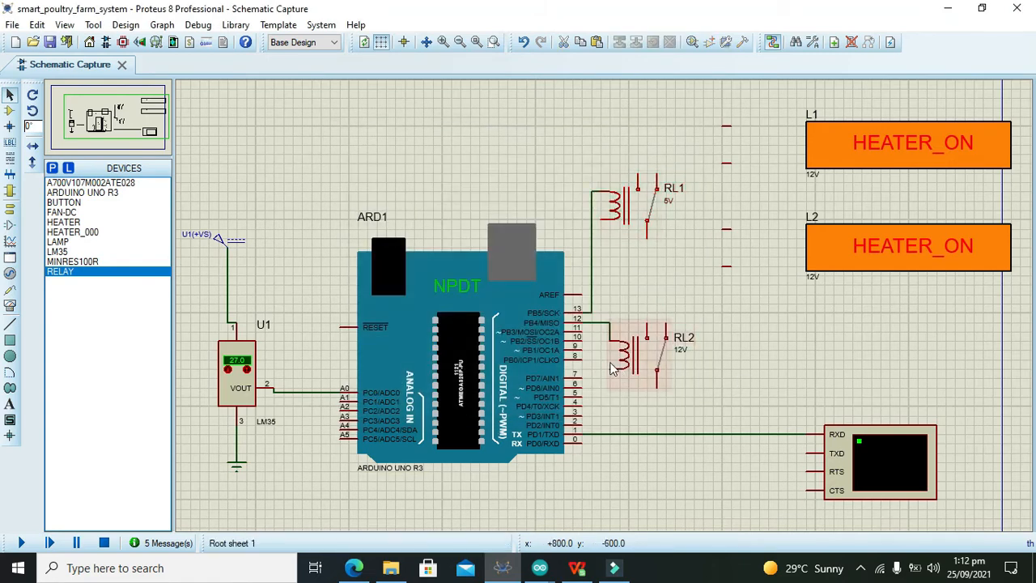
double_click(640, 356)
text(5V)
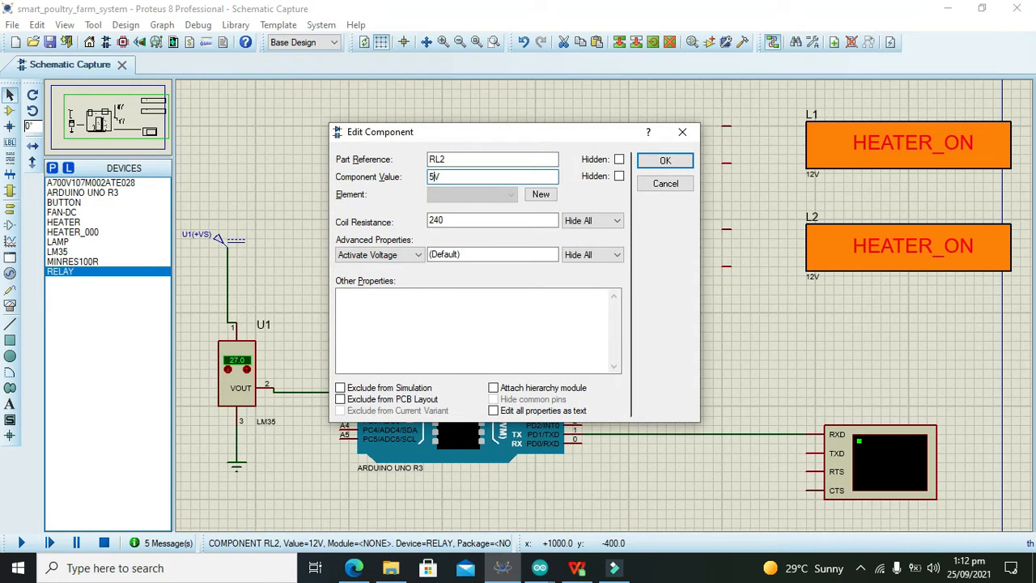
Step: Confirm RL2's 6V rating so both relays share the 6V coil value
click(664, 161)
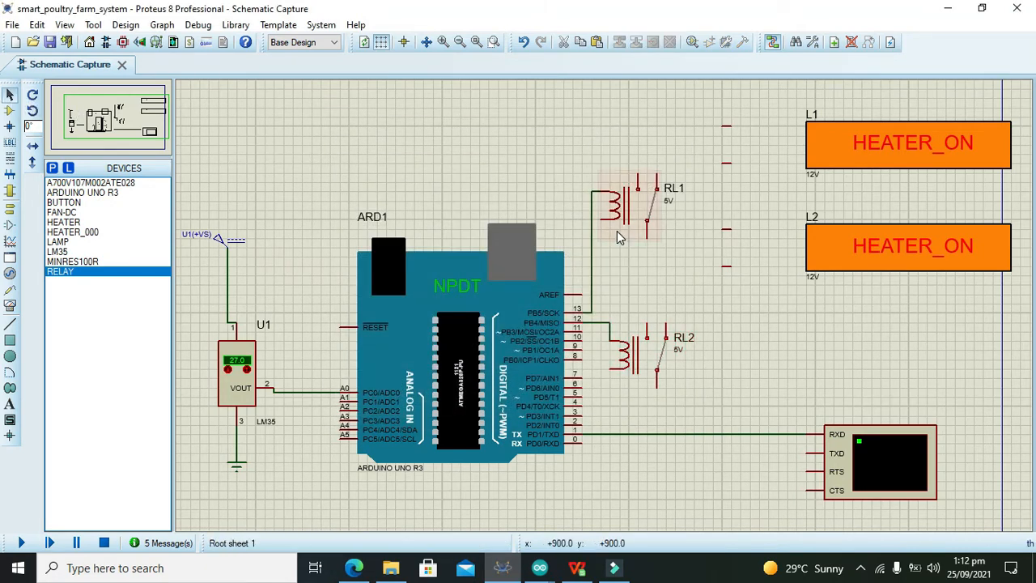
mouse_move(607, 292)
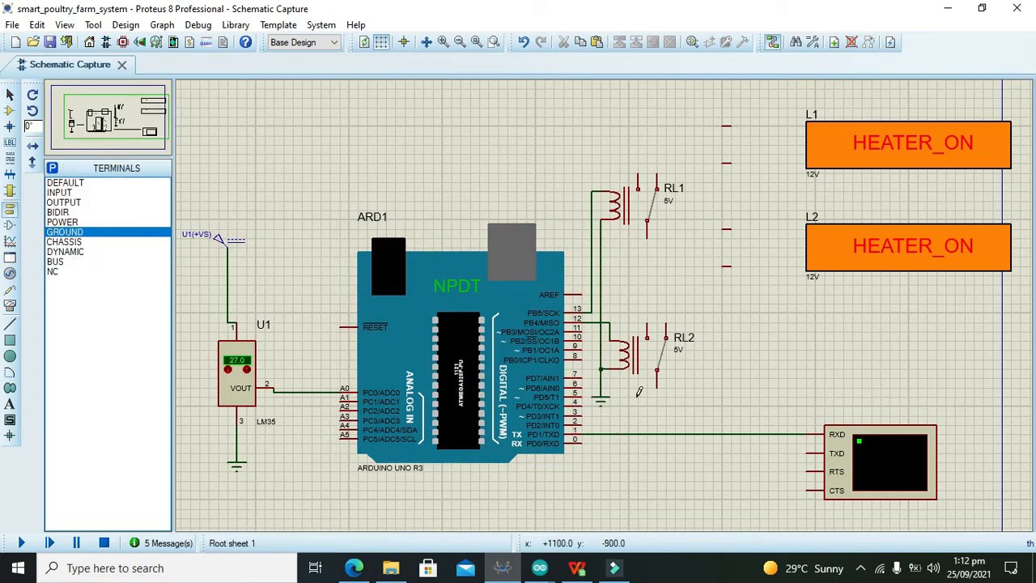
mouse_move(723, 237)
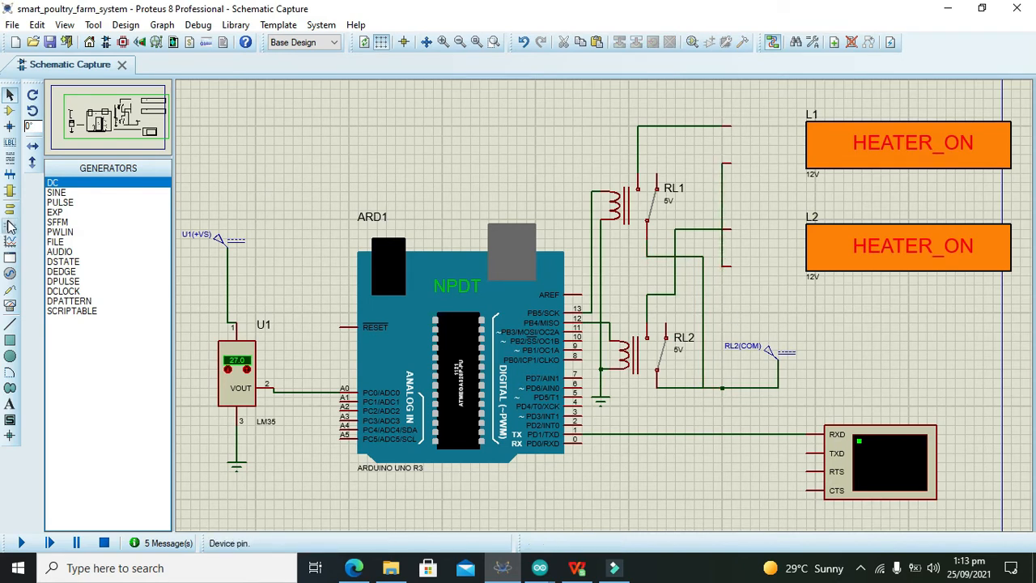
Step: Set the RL2(COM) DC source to 12 V
click(9, 188)
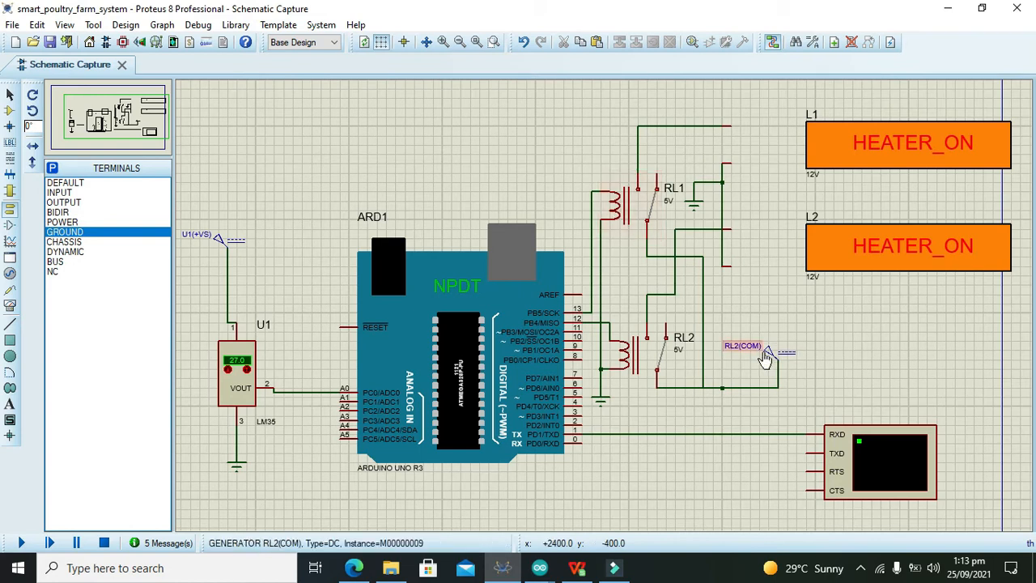
double_click(764, 358)
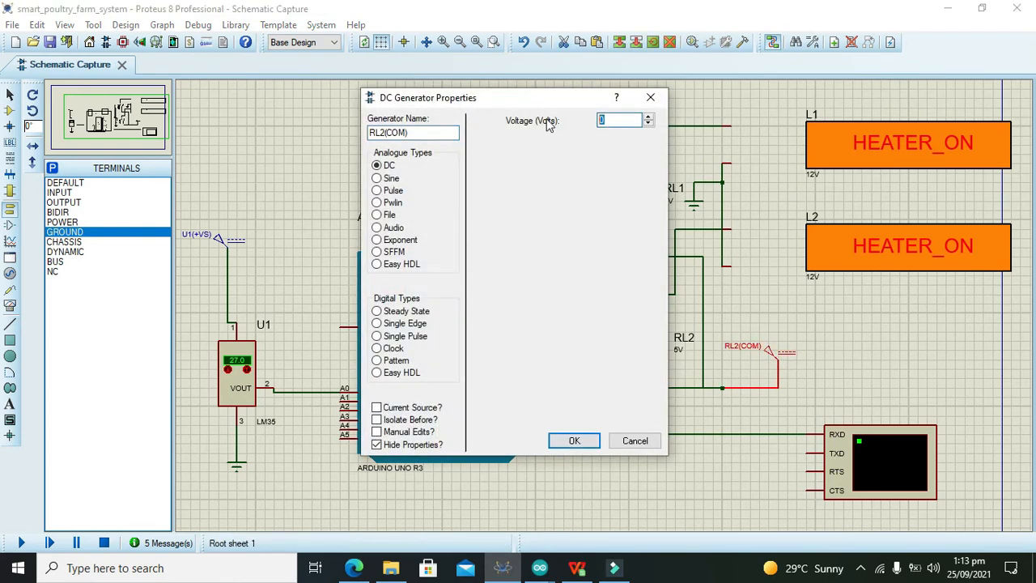
text(12)
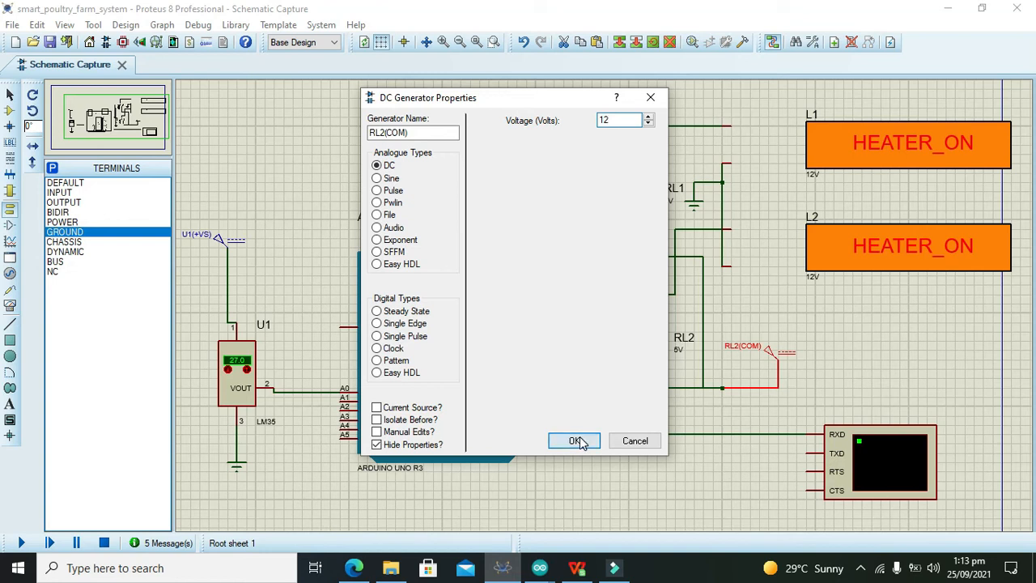
click(573, 440)
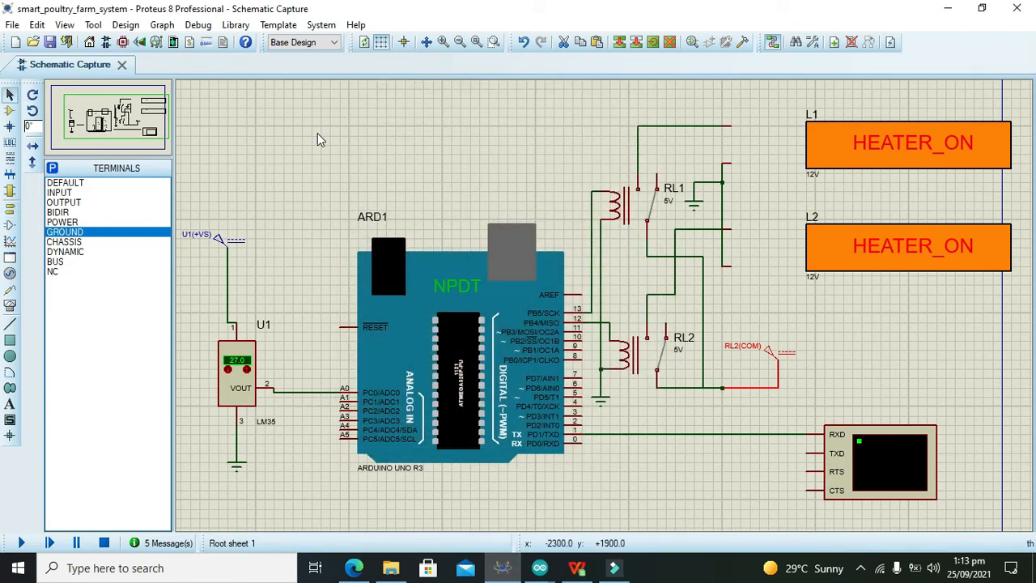
mouse_move(322, 144)
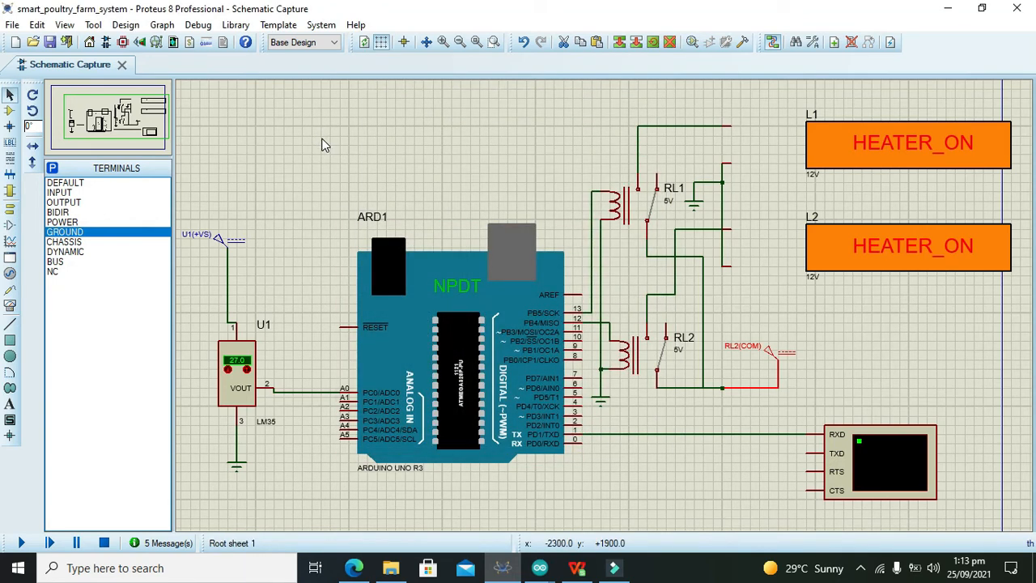
mouse_move(573, 217)
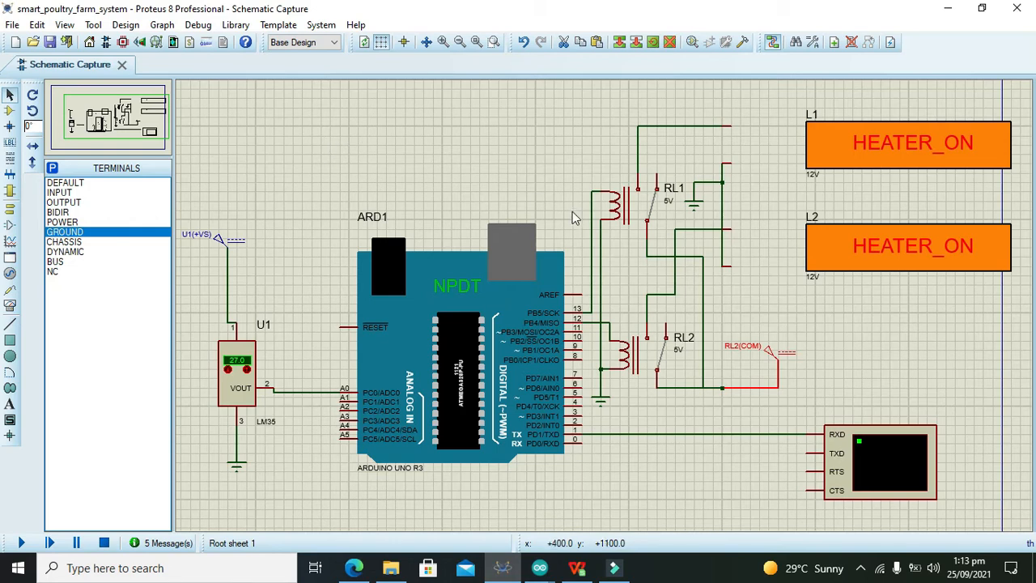
Step: Review relay RL2's properties, then bring up the Arduino IDE windows
double_click(624, 348)
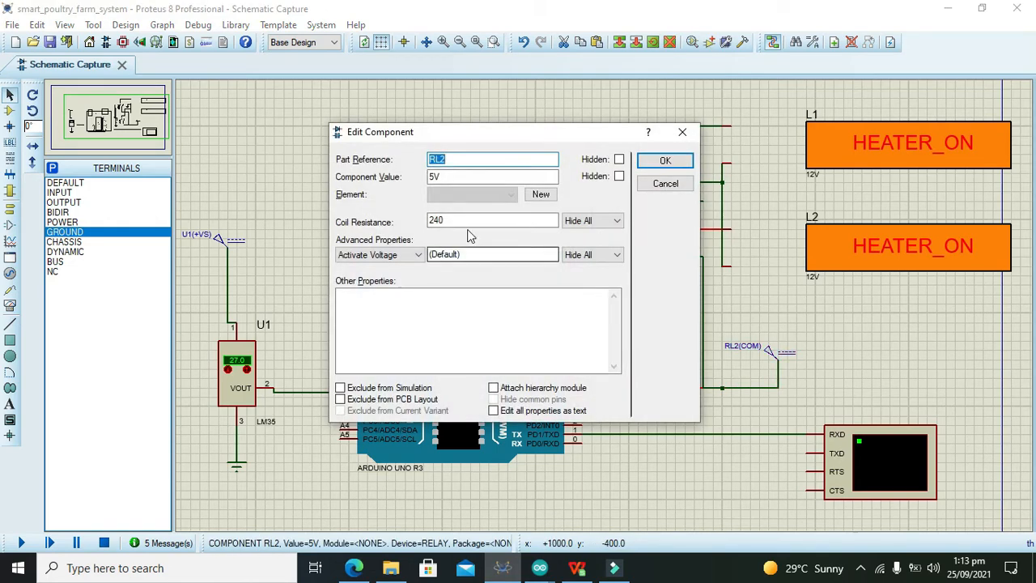
click(664, 161)
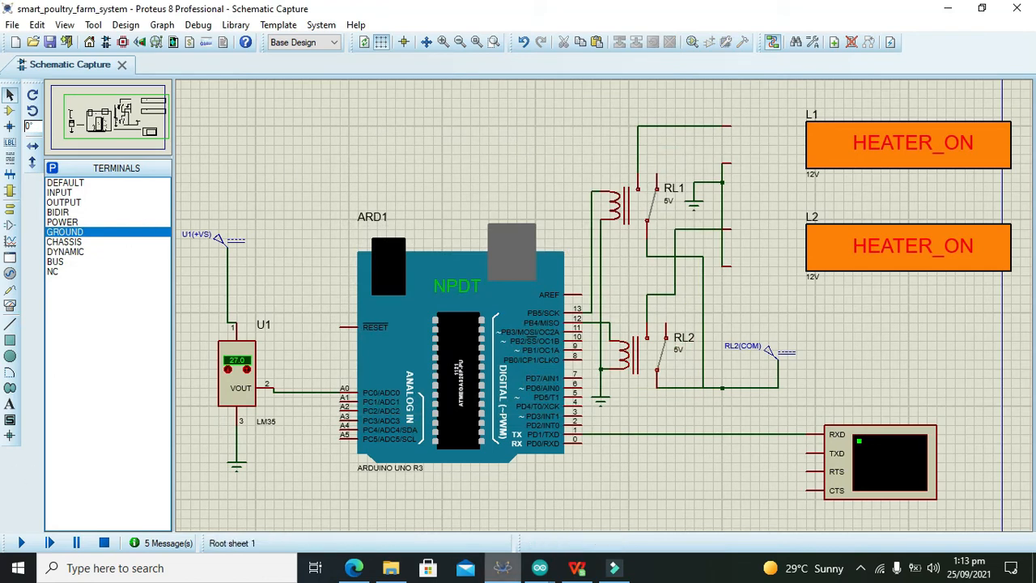
click(538, 567)
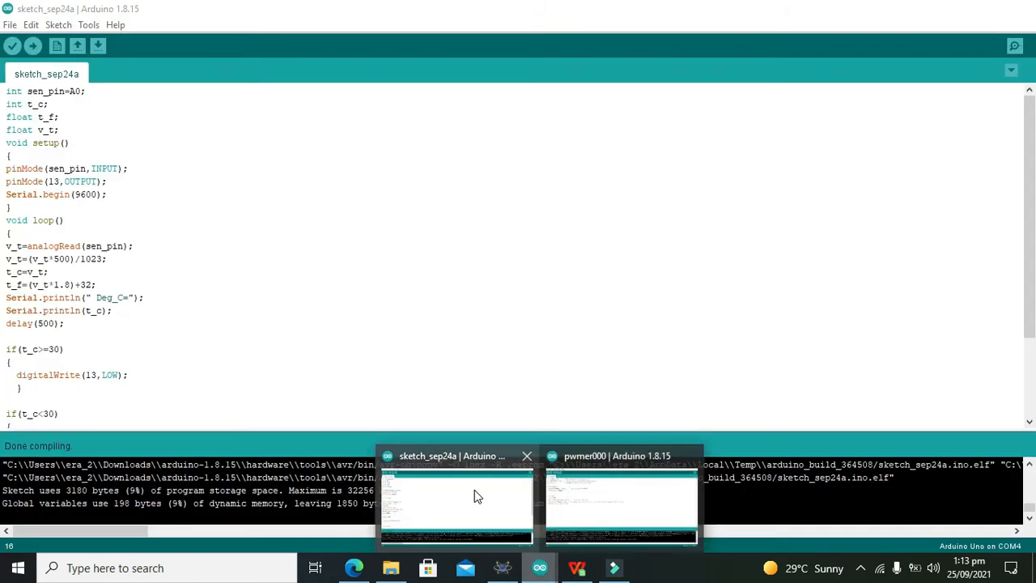
Step: Review the loop function's sensor reading and printing lines in sketch_sep24a
click(457, 502)
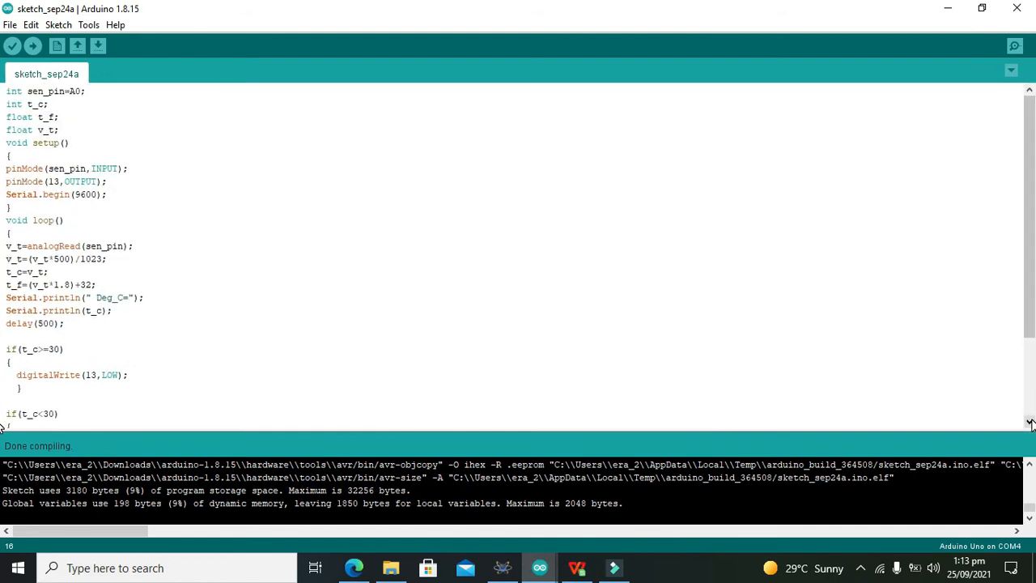
mouse_move(1024, 278)
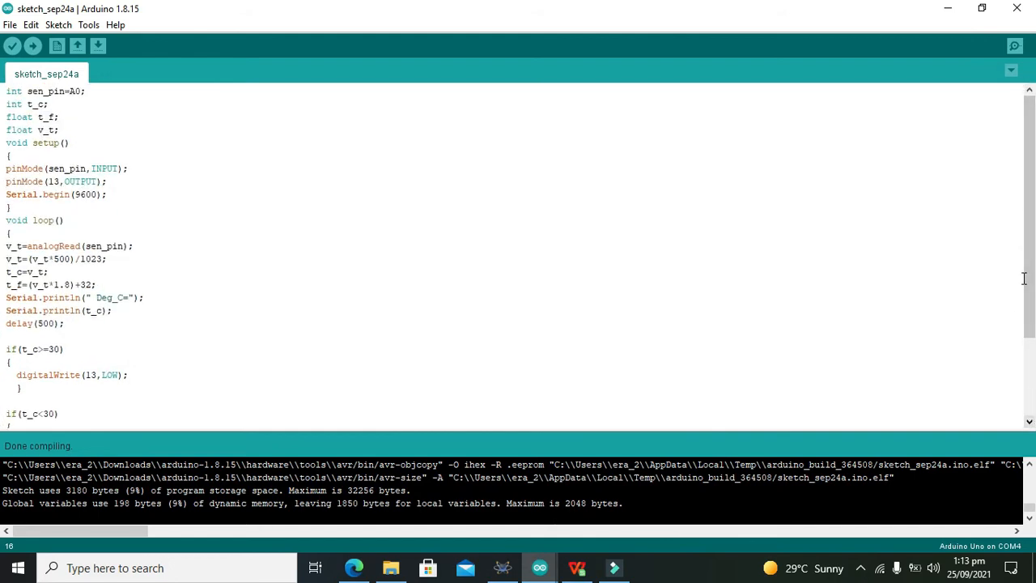
scroll(down, 3)
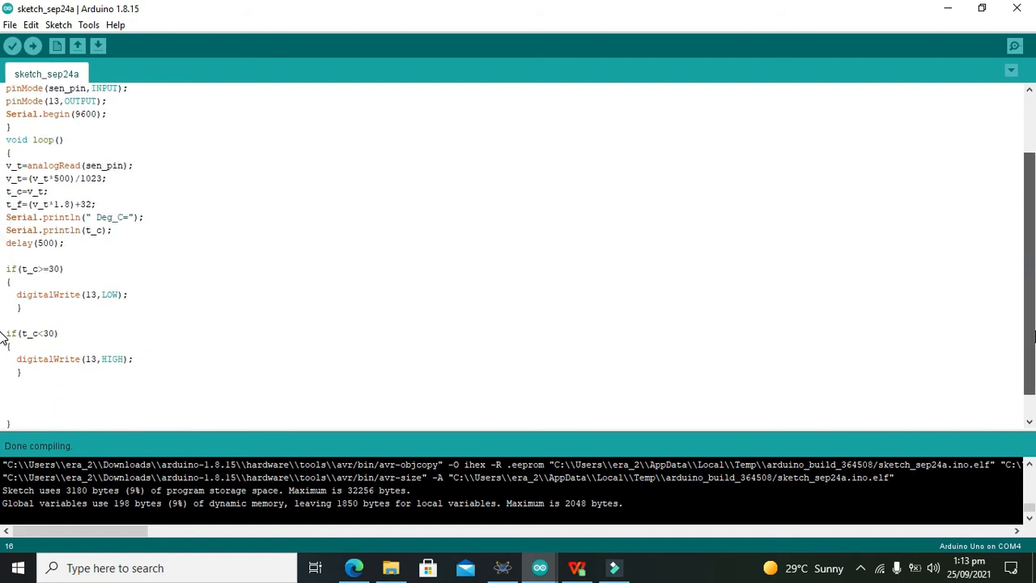
scroll(up, 3)
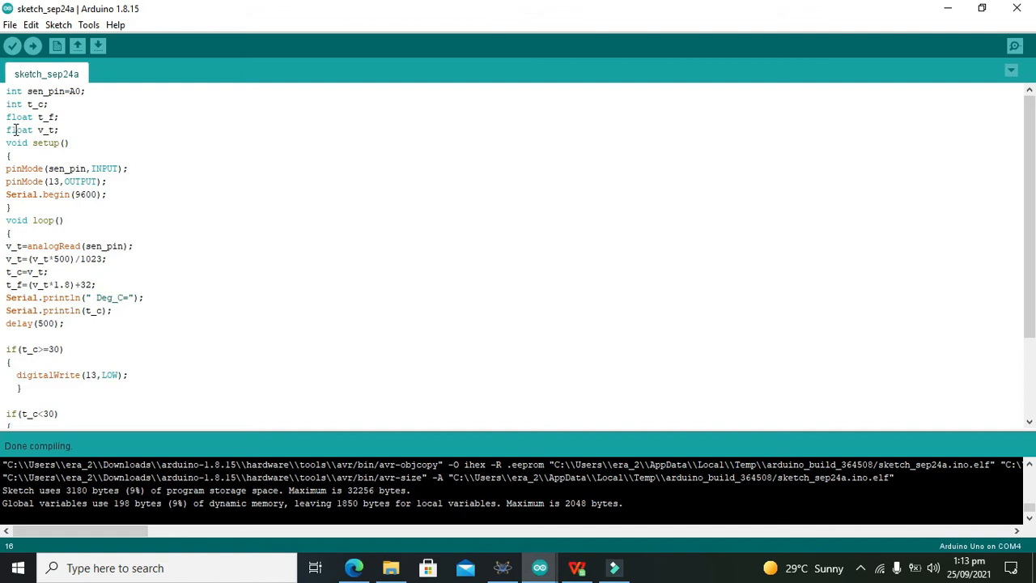
drag(7, 142, 21, 220)
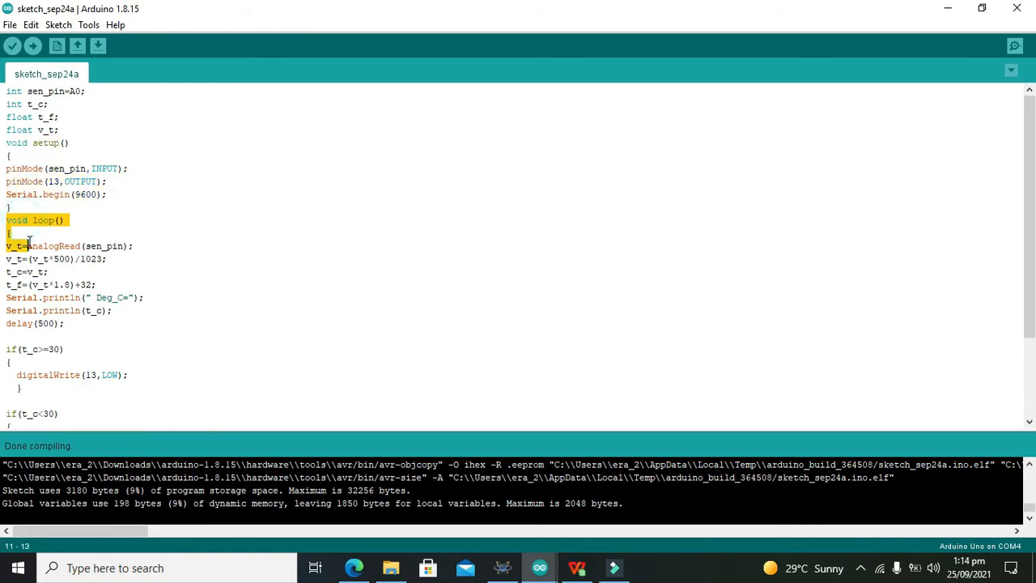
drag(32, 246, 65, 324)
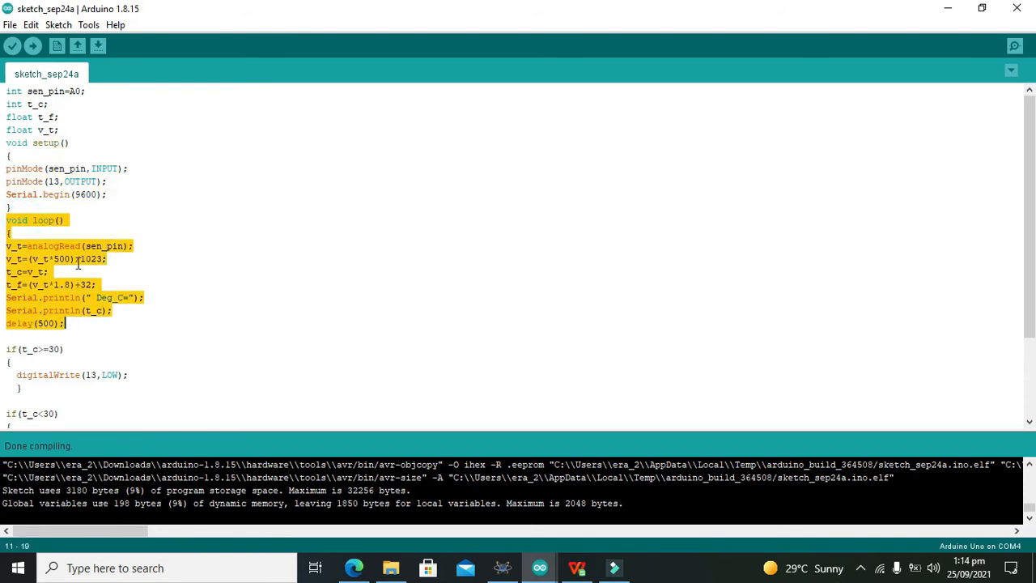
click(117, 247)
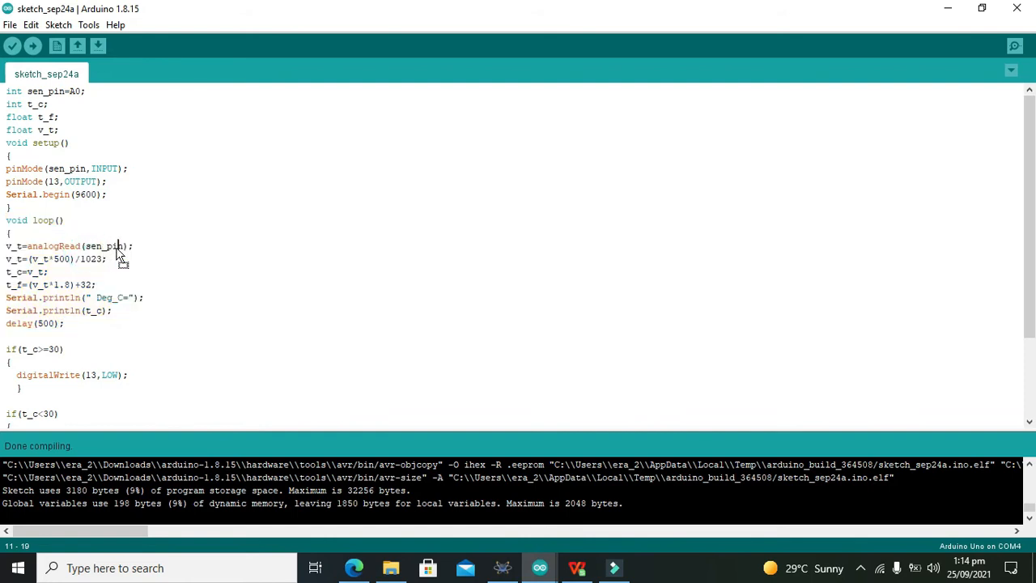
Step: Review the voltage/temperature conversion lines and position after digitalWrite(13,LOW)
click(106, 259)
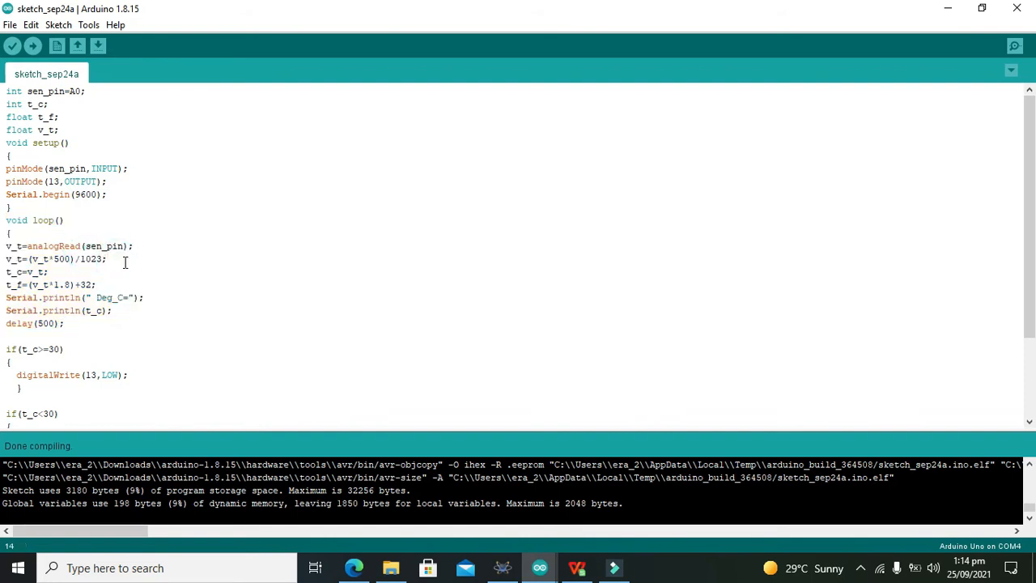
drag(6, 259, 49, 272)
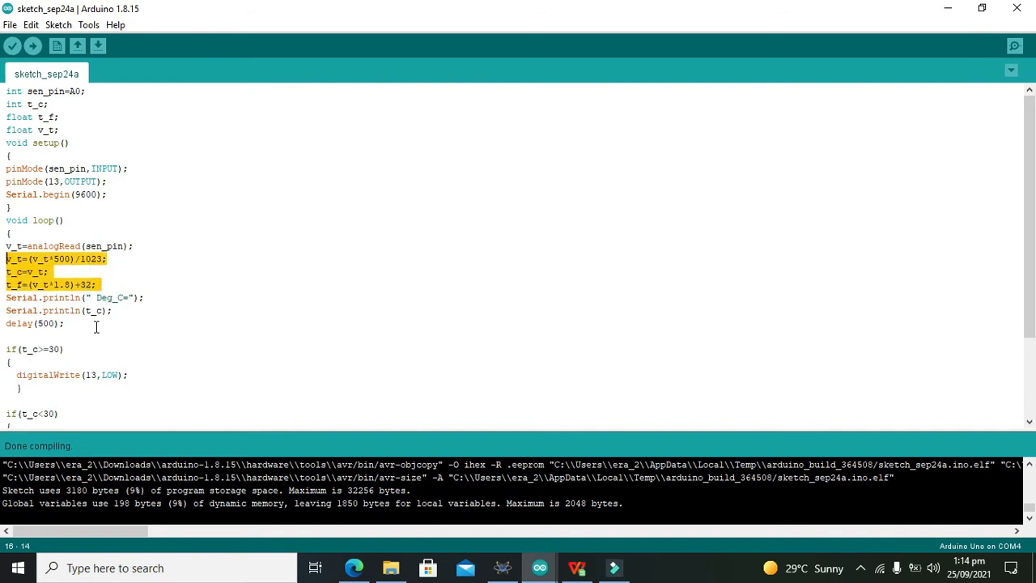
mouse_move(538, 269)
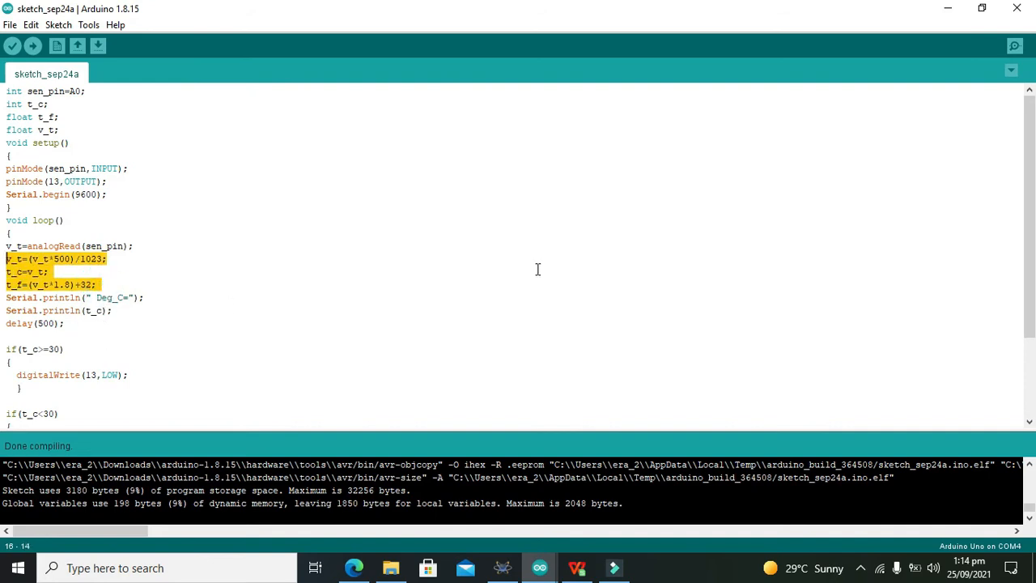
scroll(down, 3)
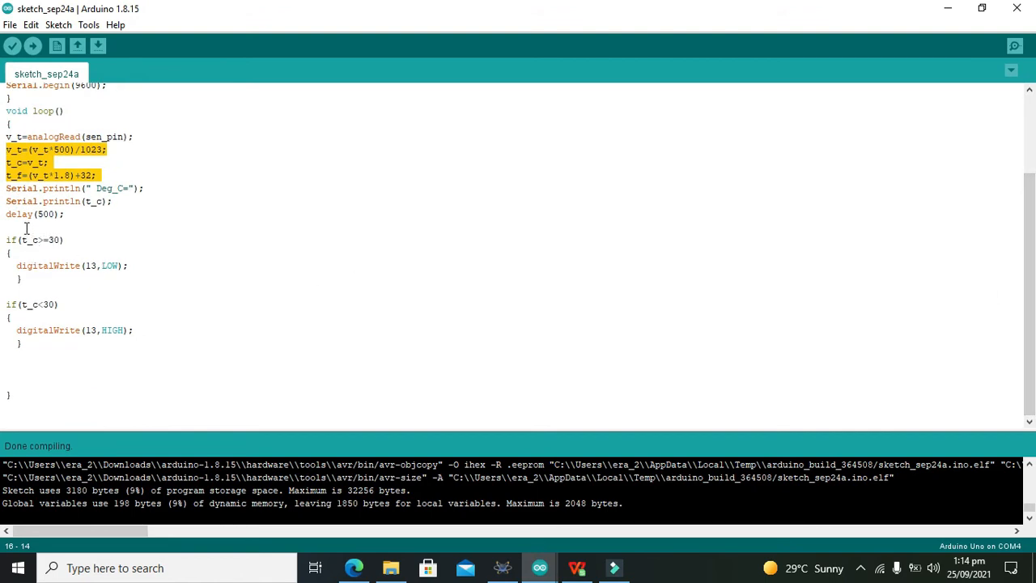
click(16, 266)
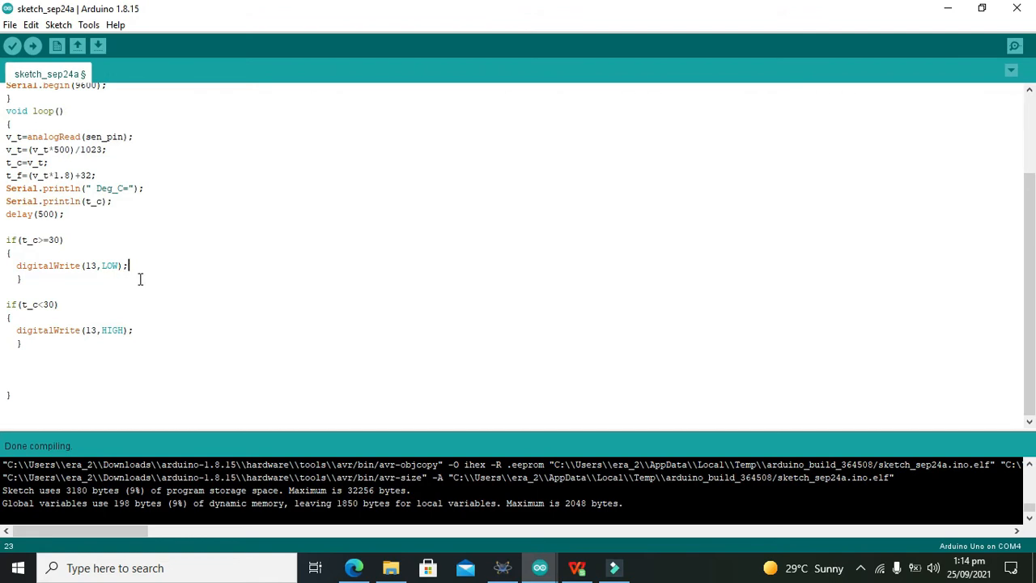
Step: Add digitalWrite(12,…) lines, threshold 20, a t_c<=0 both-HIGH block, and middle condition t_c<20 && t_c>=0
key(enter)
text(digitalWrite(12,LOW);)
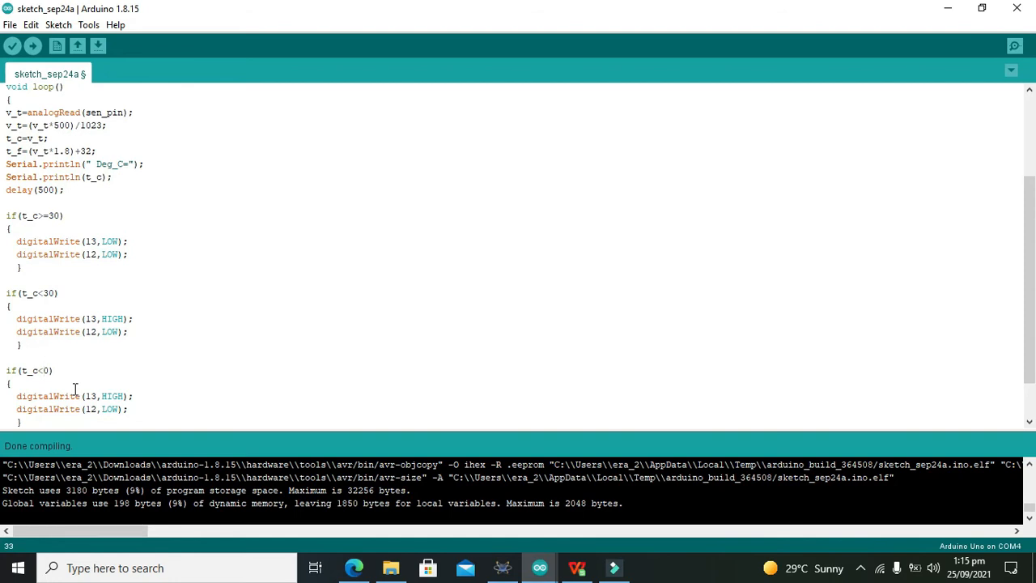
click(52, 215)
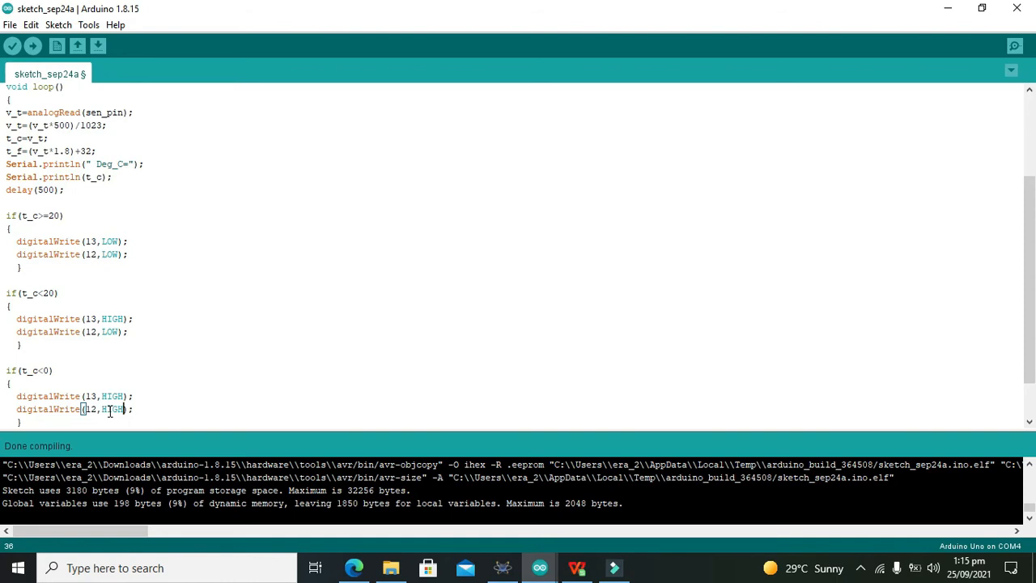
mouse_move(768, 282)
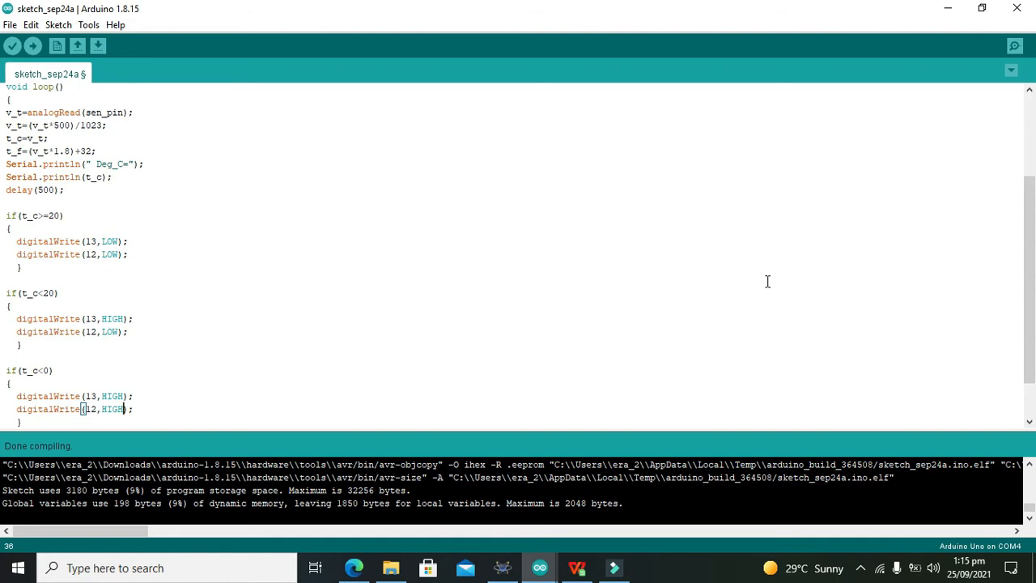
scroll(down, 3)
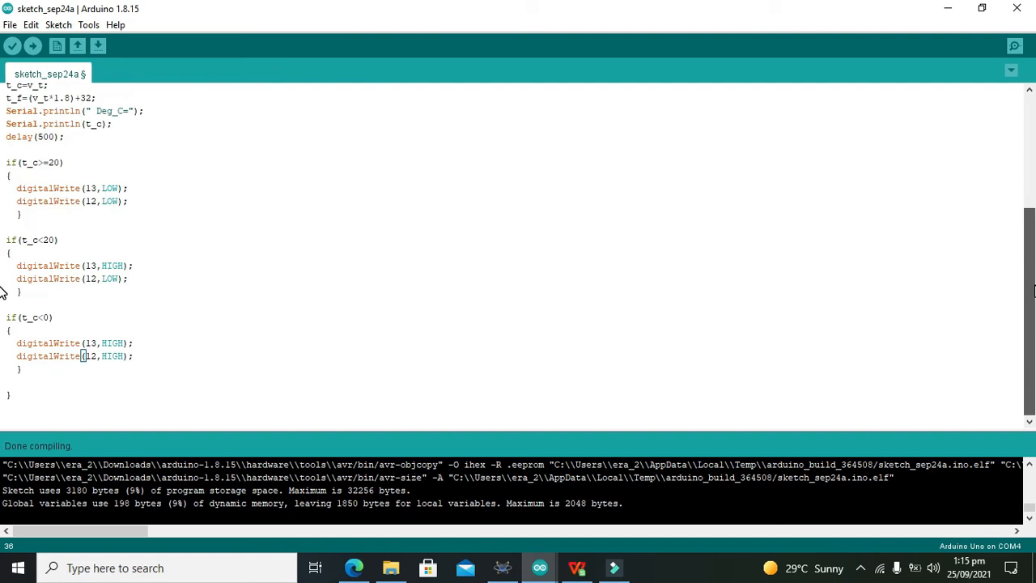
mouse_move(752, 210)
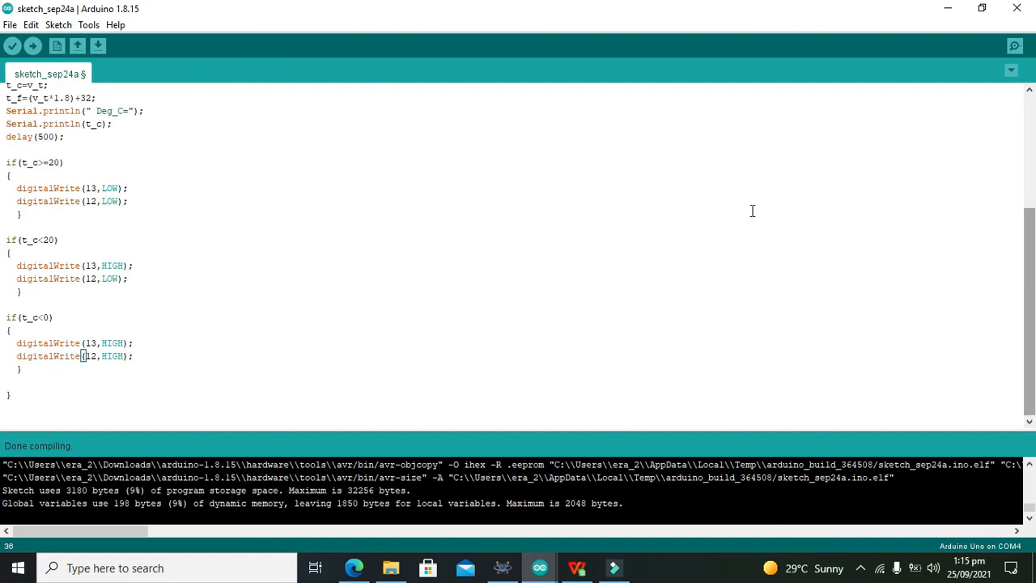
click(52, 316)
text(=)
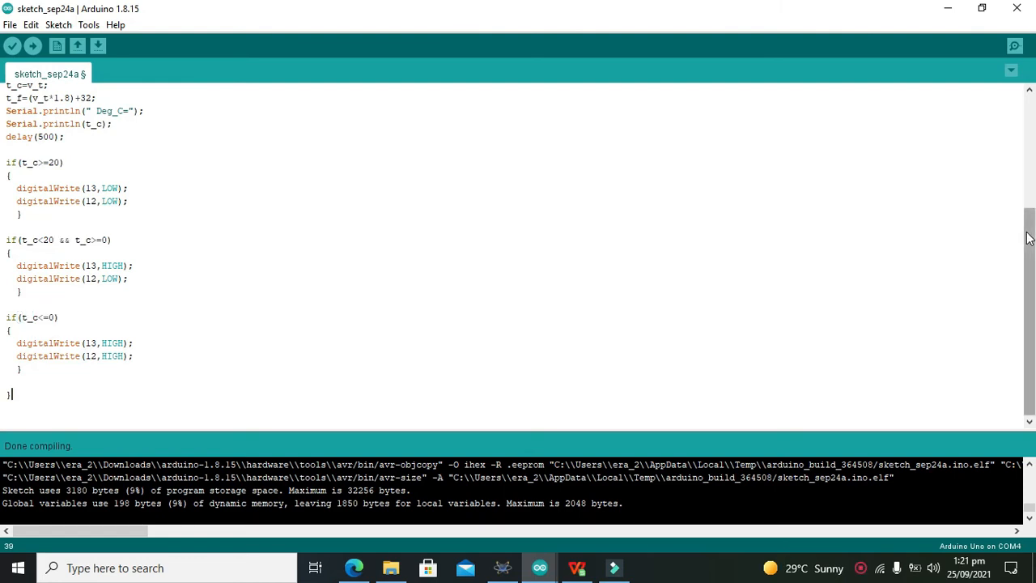
scroll(up, 3)
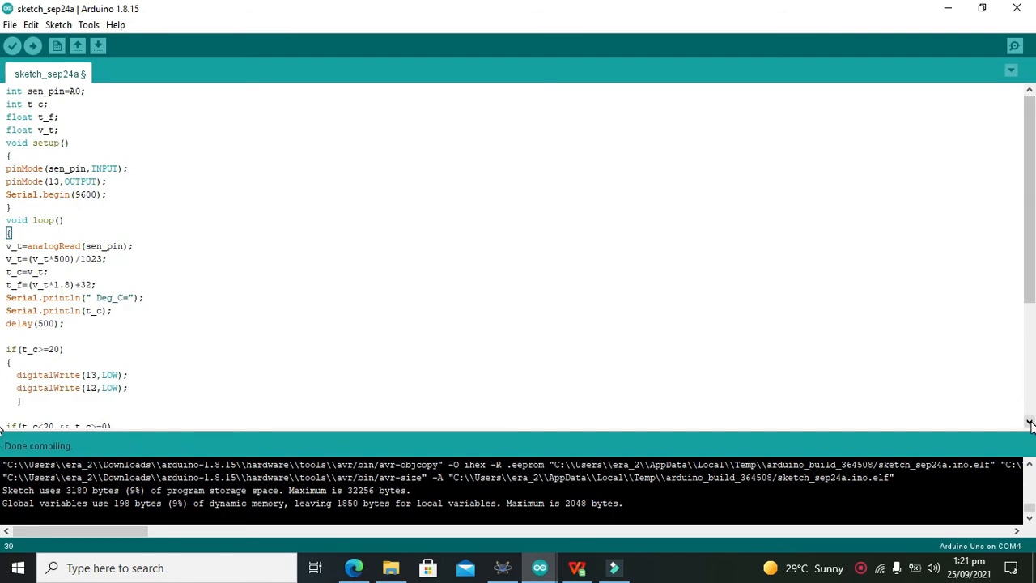
scroll(down, 3)
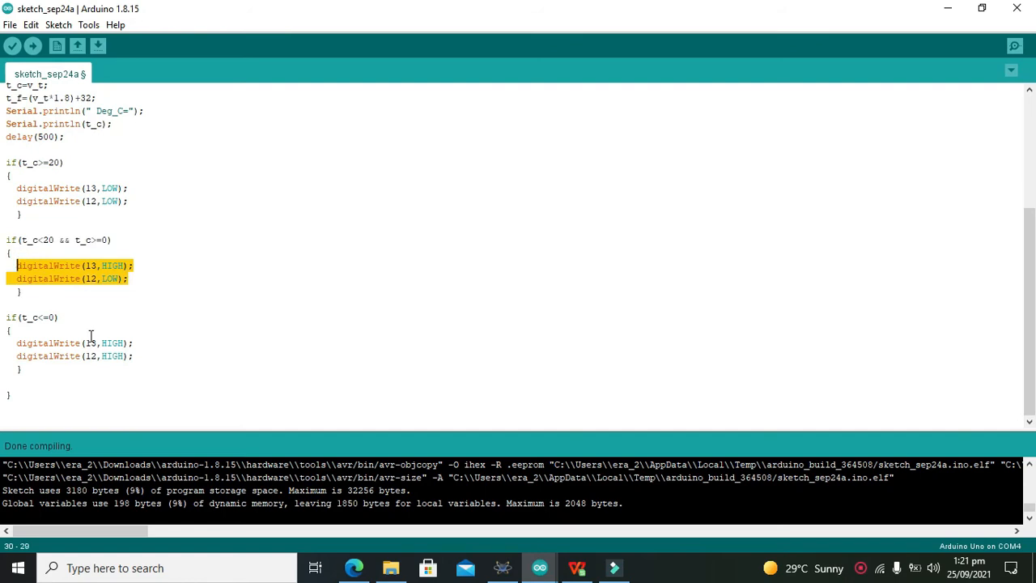
Step: Make the one-heater condition t_c<20 && t_c>=0 and remove the stray && from the last condition
click(46, 316)
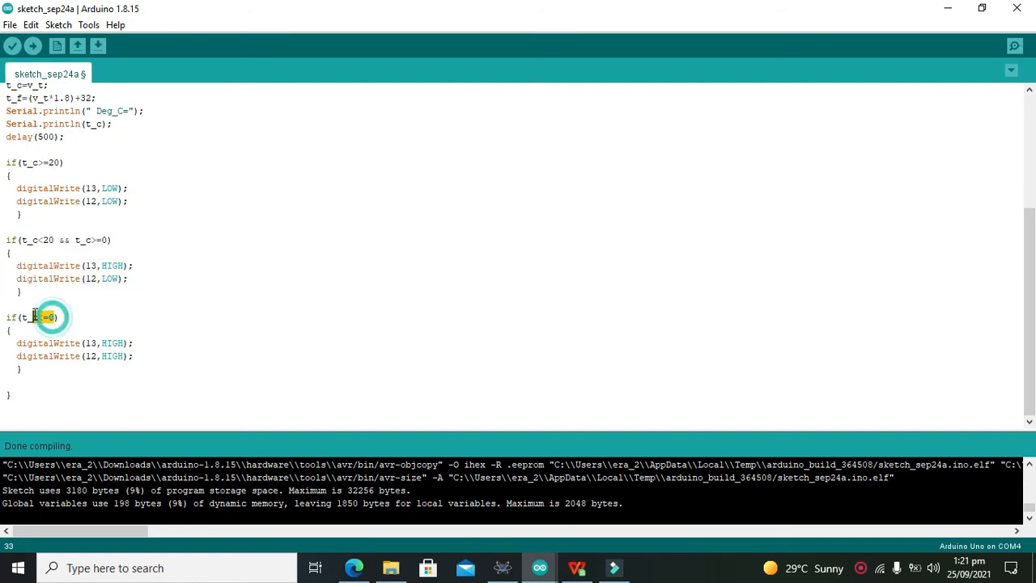
double_click(36, 316)
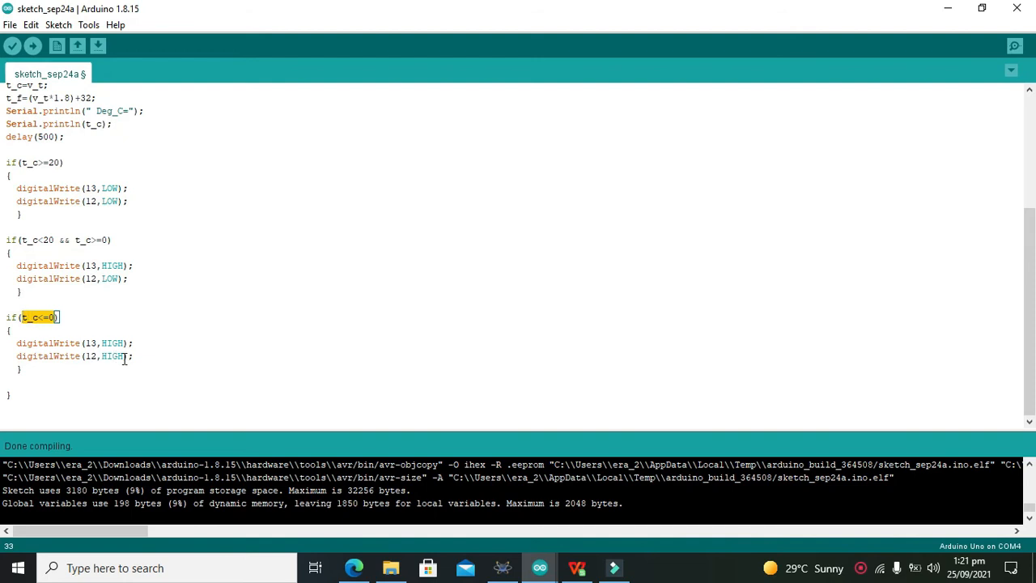
drag(16, 343, 133, 357)
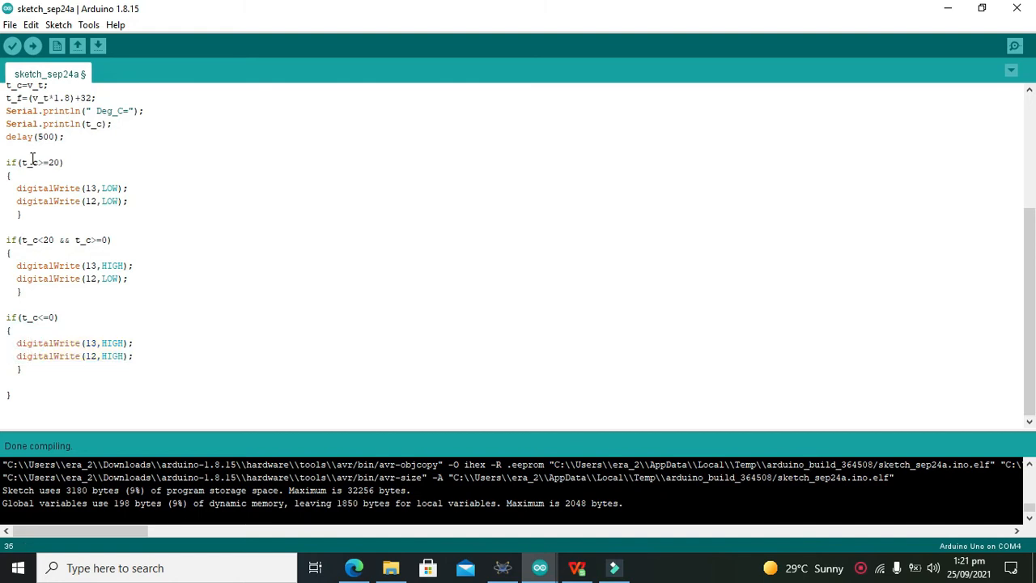
mouse_move(13, 46)
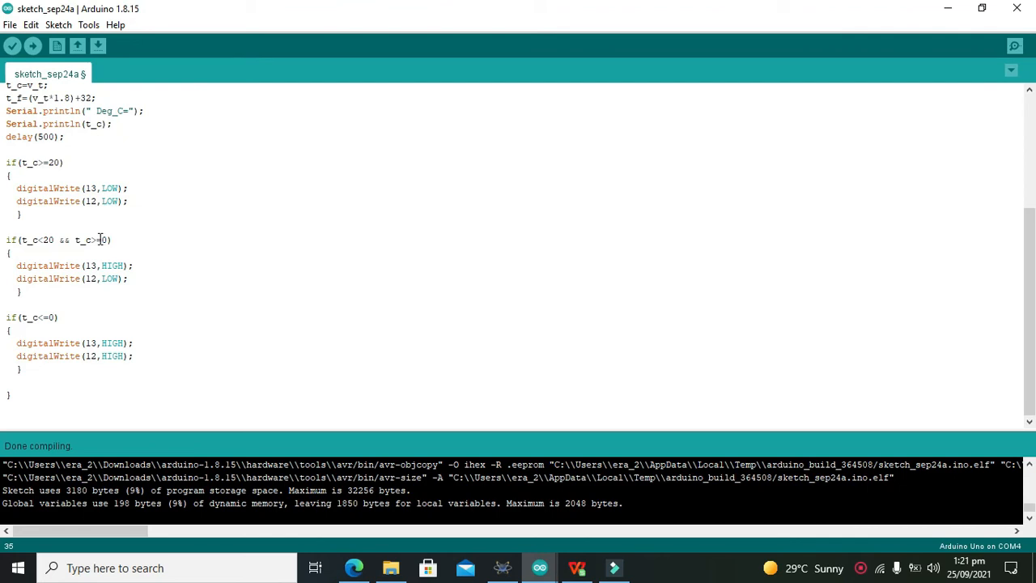
click(101, 240)
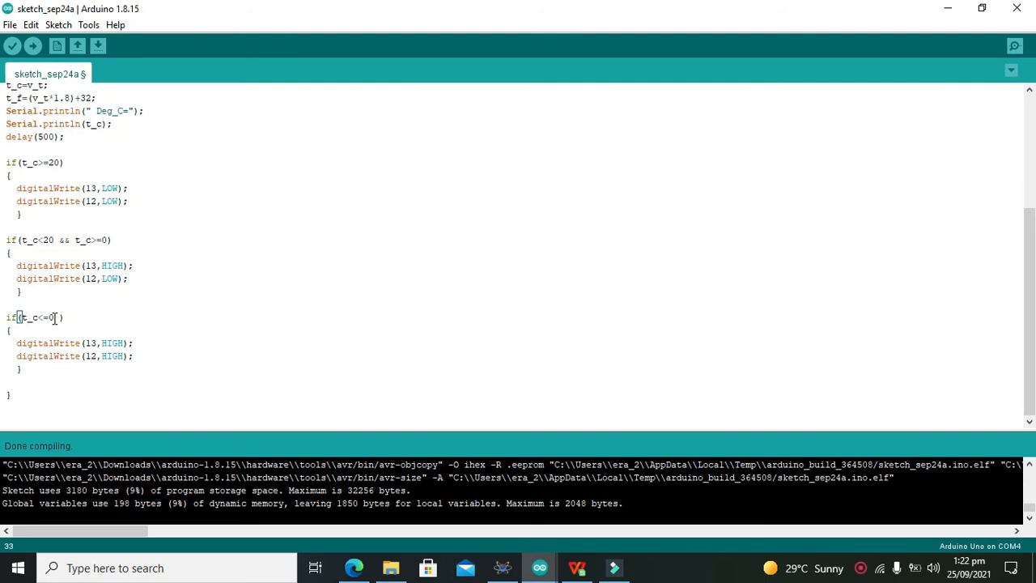
text(&&)
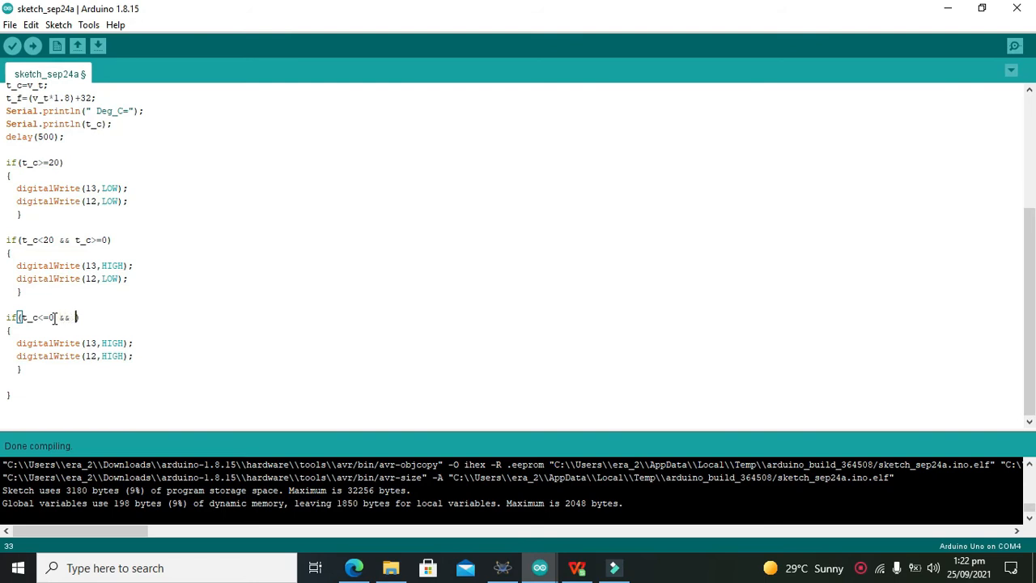
key(Backspace)
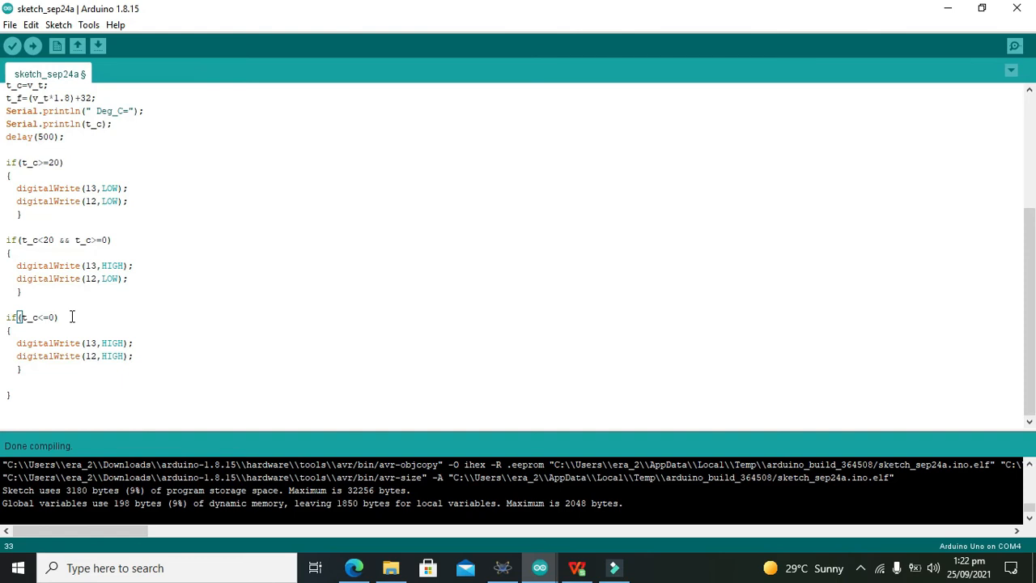
Step: Start compiling the revised three-range temperature sketch with Verify
click(13, 45)
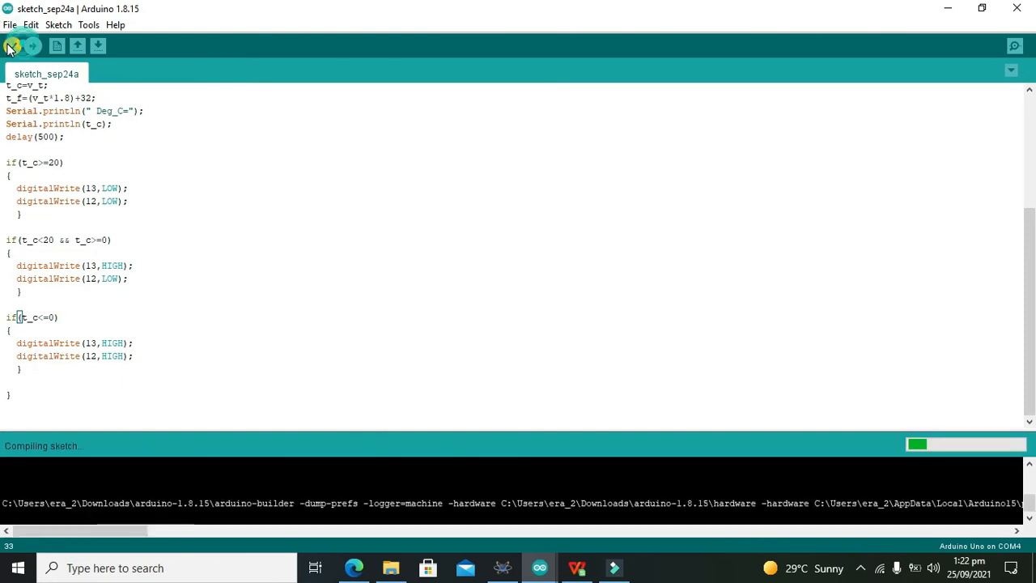
Step: Let compilation finish, then switch to the Proteus schematic to edit ARD1's properties
scroll(up, 3)
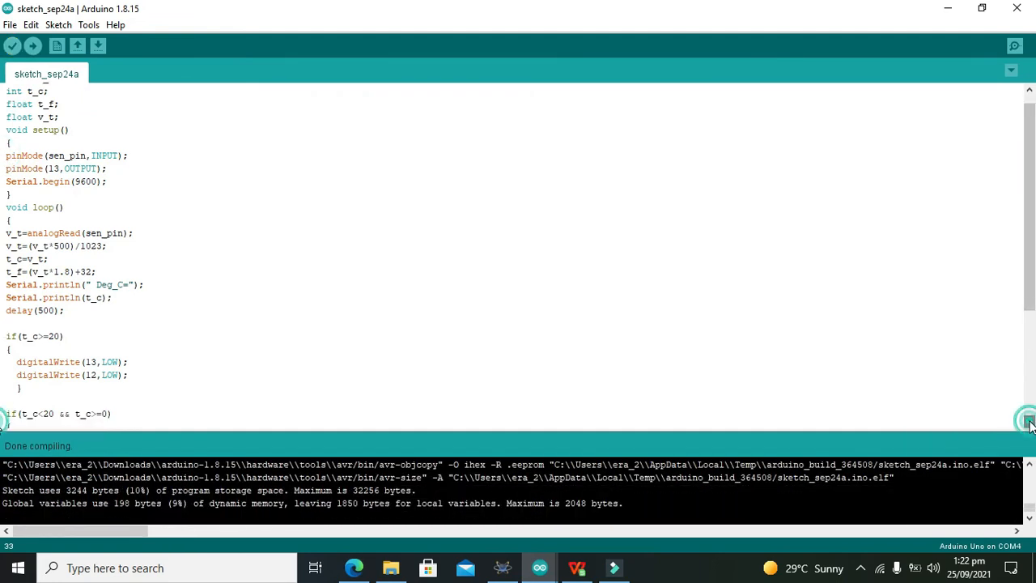
scroll(down, 3)
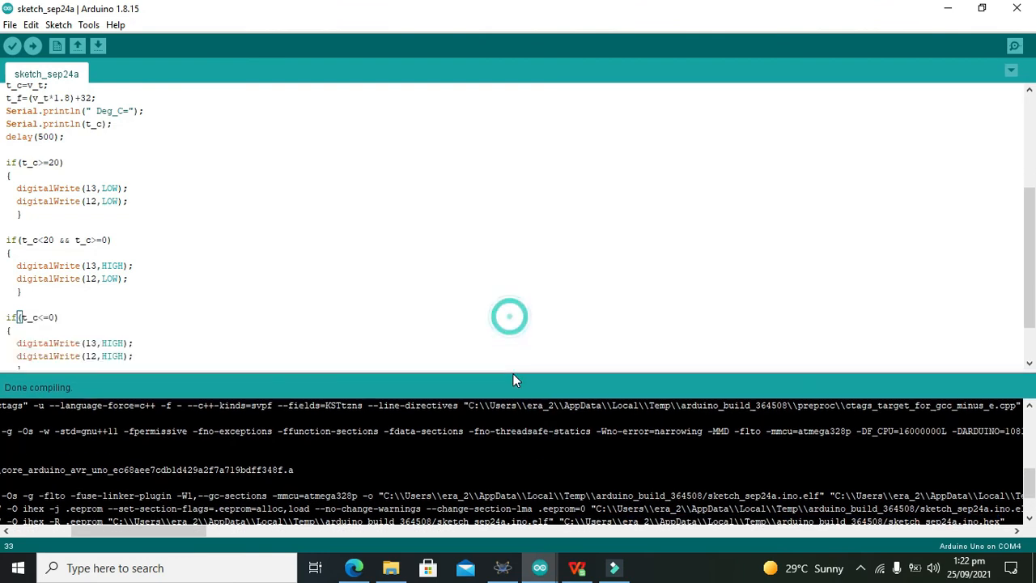
click(502, 567)
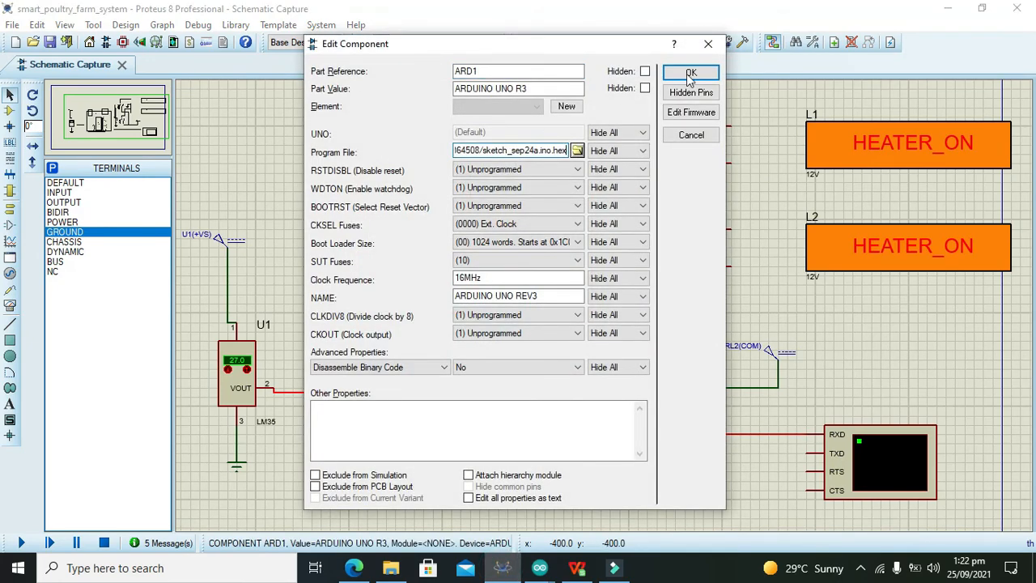
Step: Confirm the Arduino board's hex program file and return to the Arduino sketch
click(690, 71)
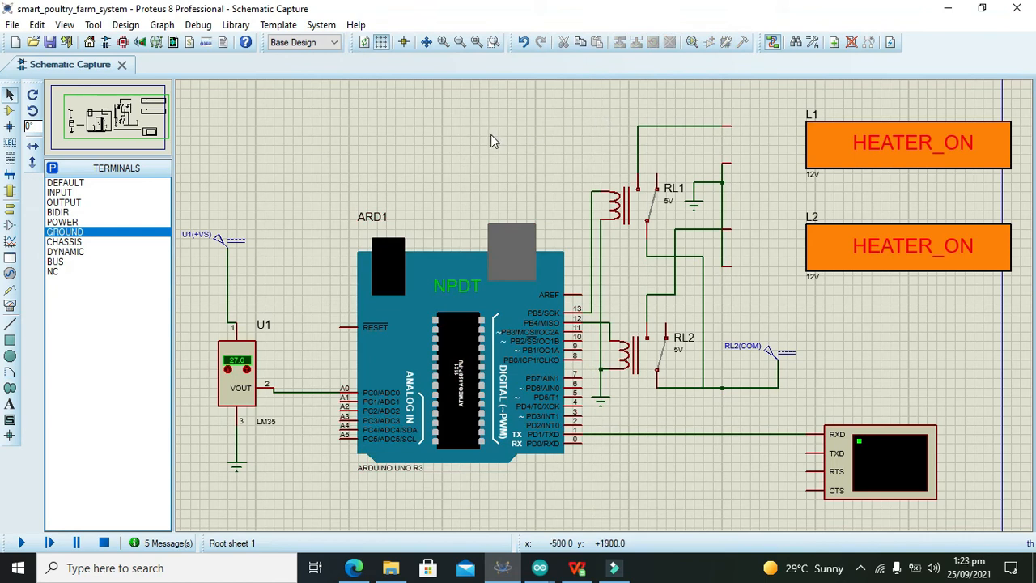
mouse_move(237, 308)
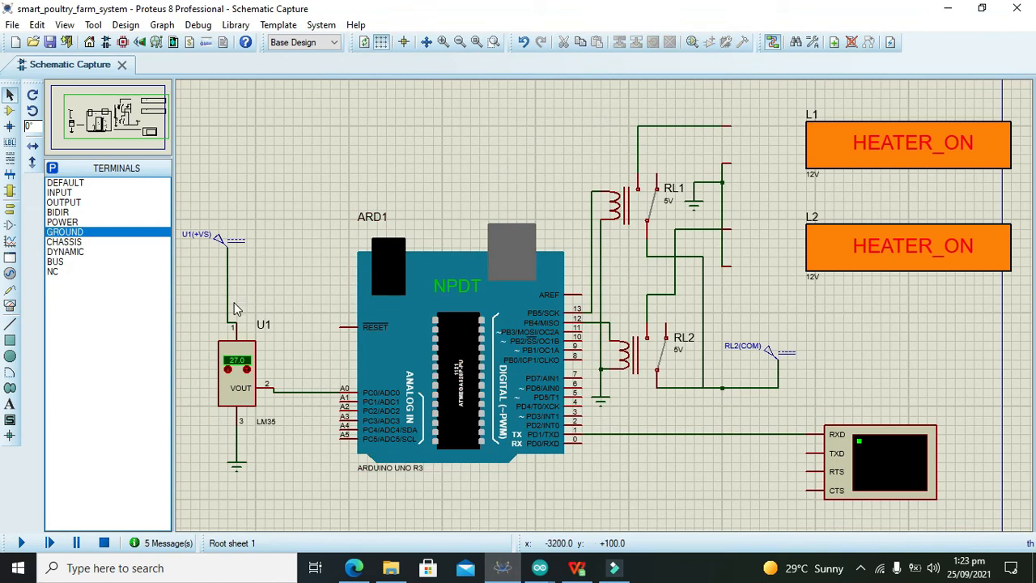
mouse_move(540, 567)
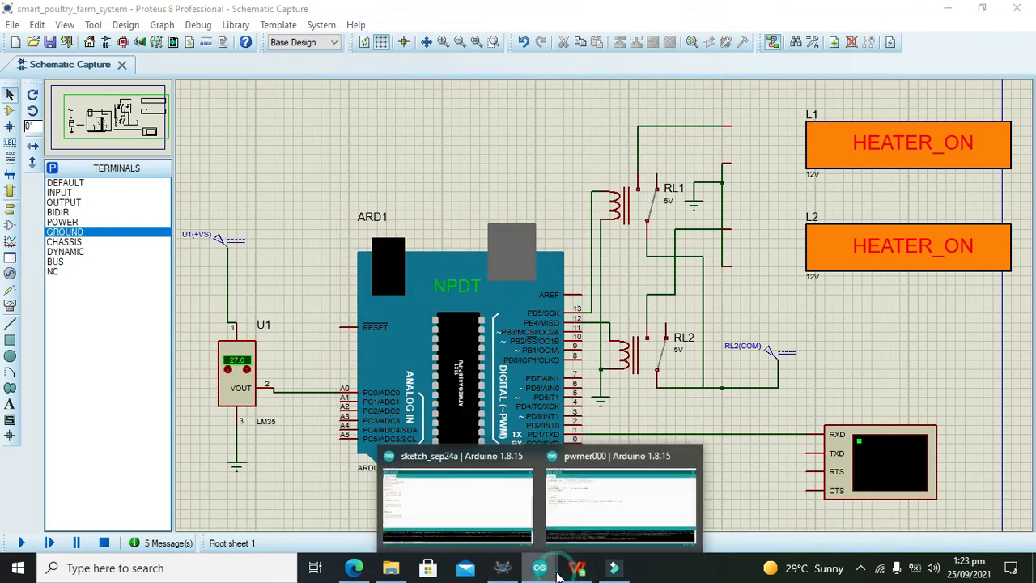
click(456, 502)
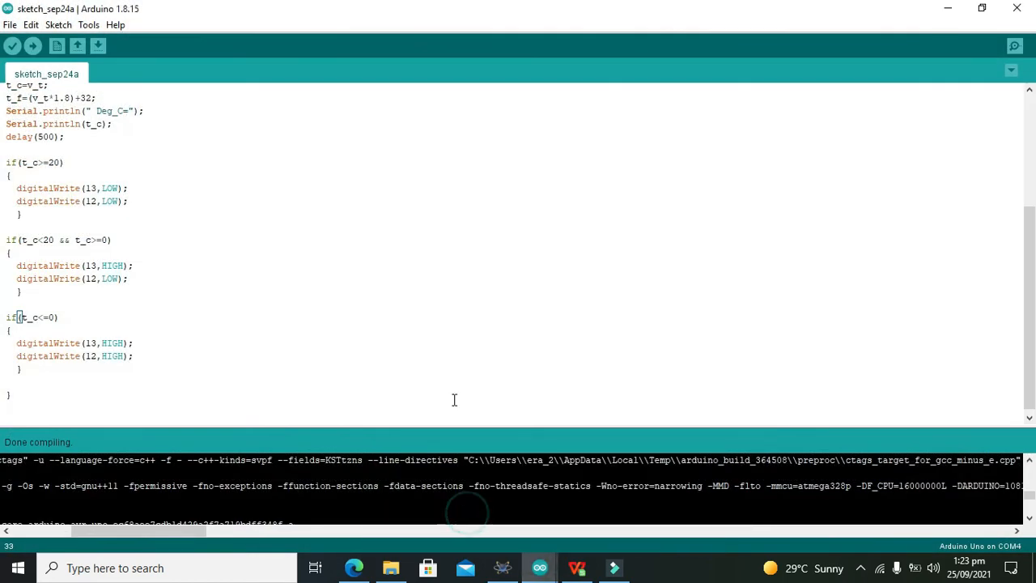
Step: Add pinMode(12,OUTPUT) beside pin 13 in setup and recompile the sketch
scroll(up, 3)
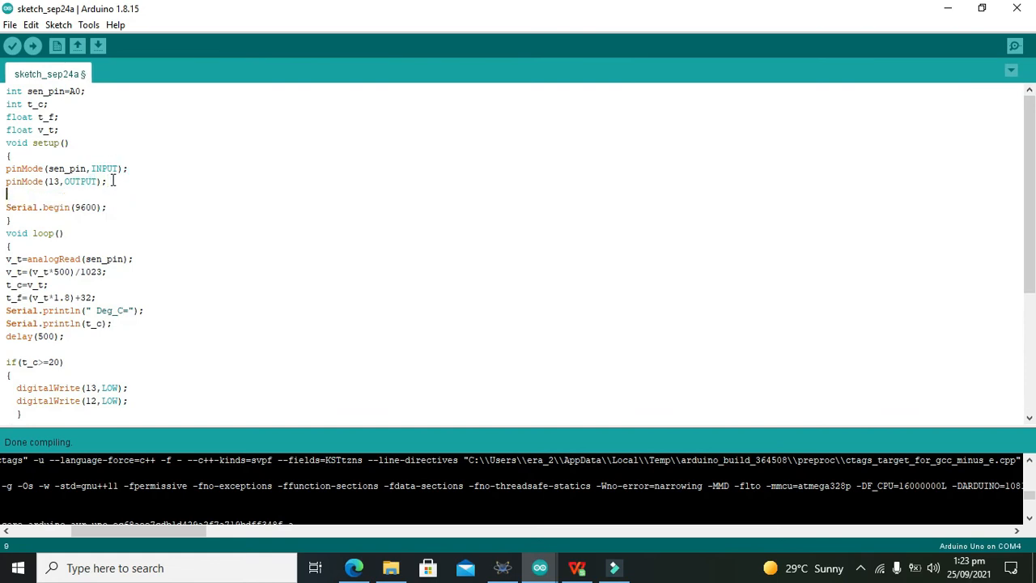
triple_click(57, 182)
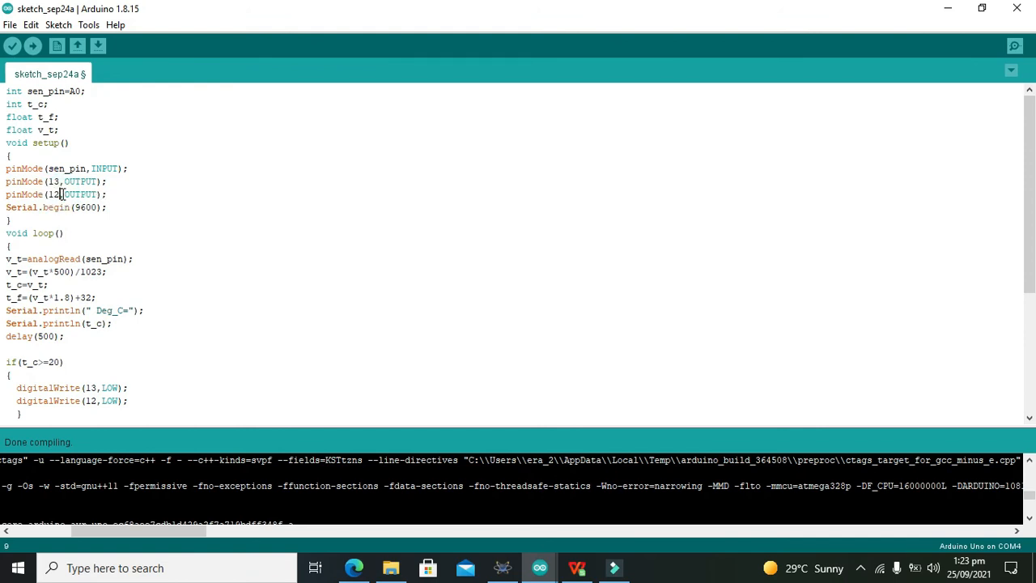
click(13, 45)
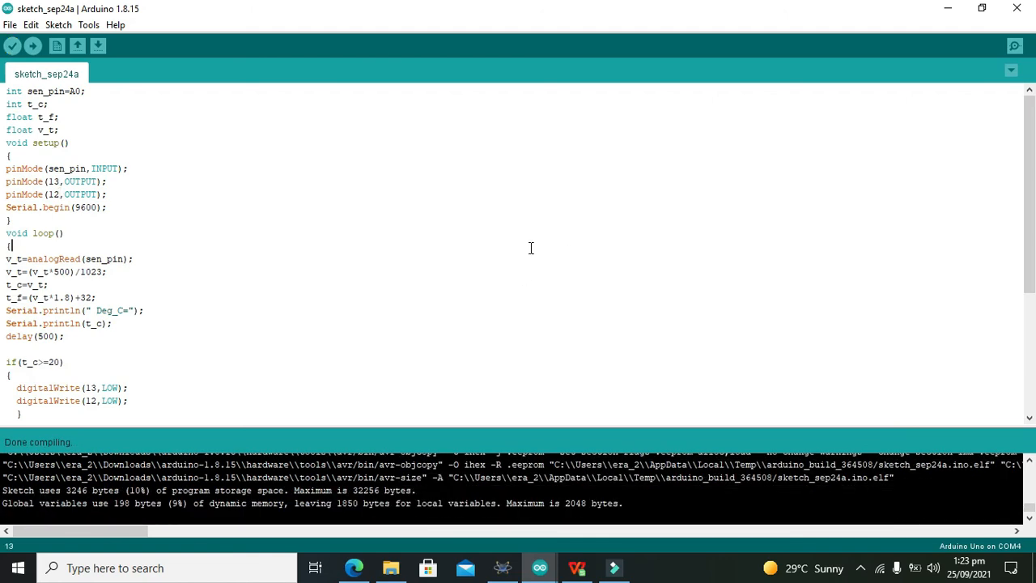
mouse_move(510, 7)
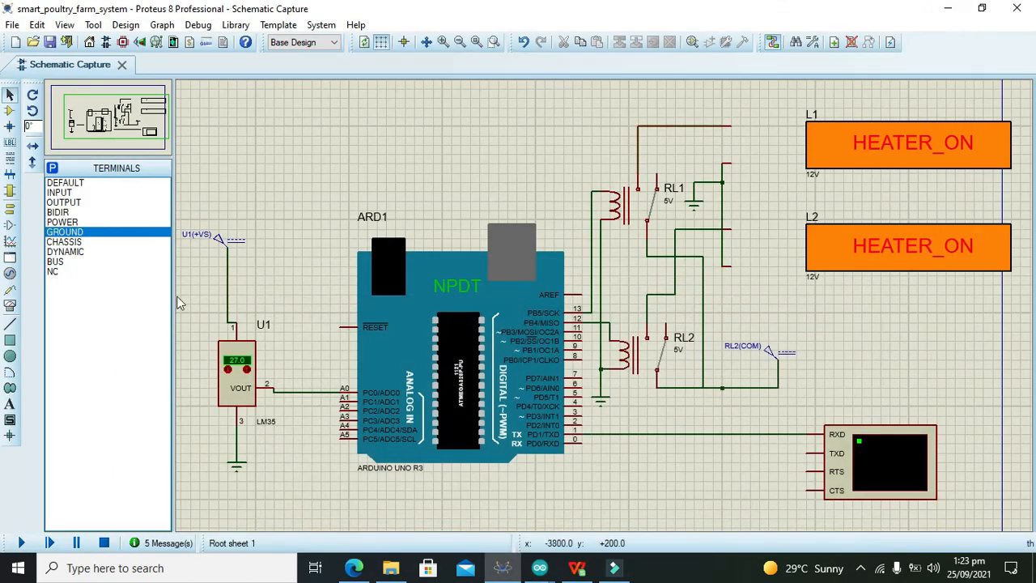
mouse_move(22, 542)
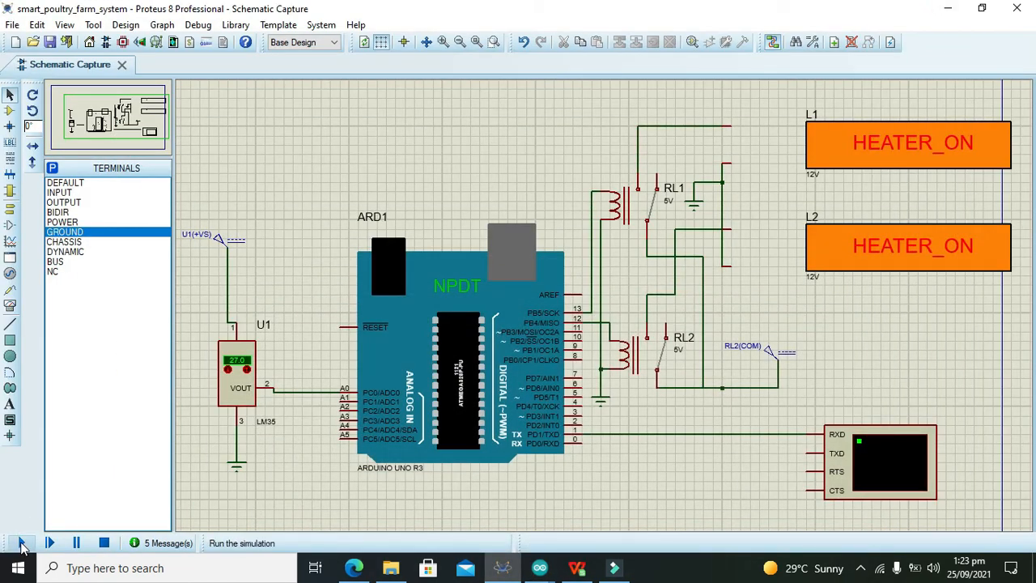
Step: Start the simulation so the terminal reports 27 Deg_C with both heaters HEATER_OFF
click(22, 542)
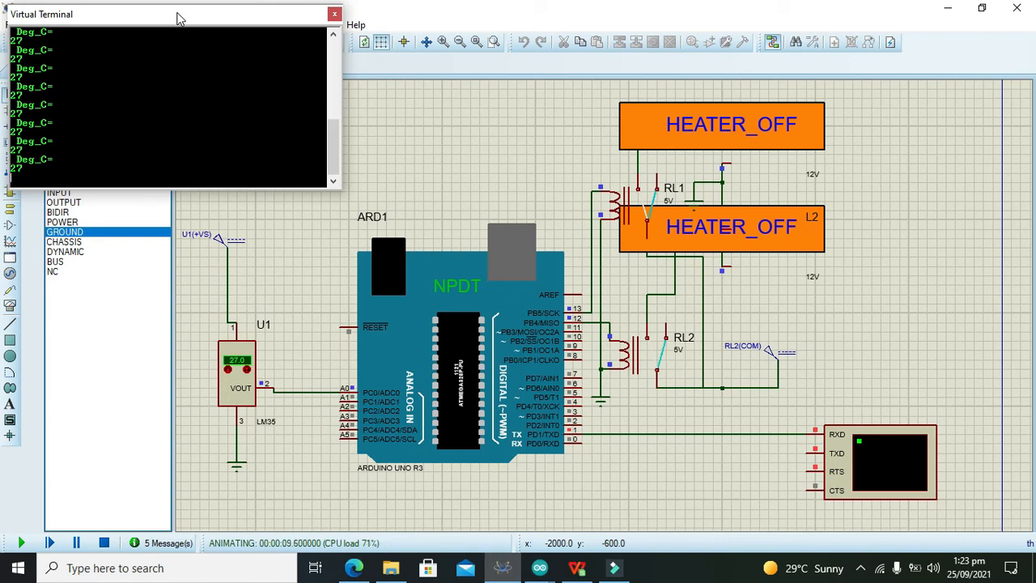
mouse_move(359, 291)
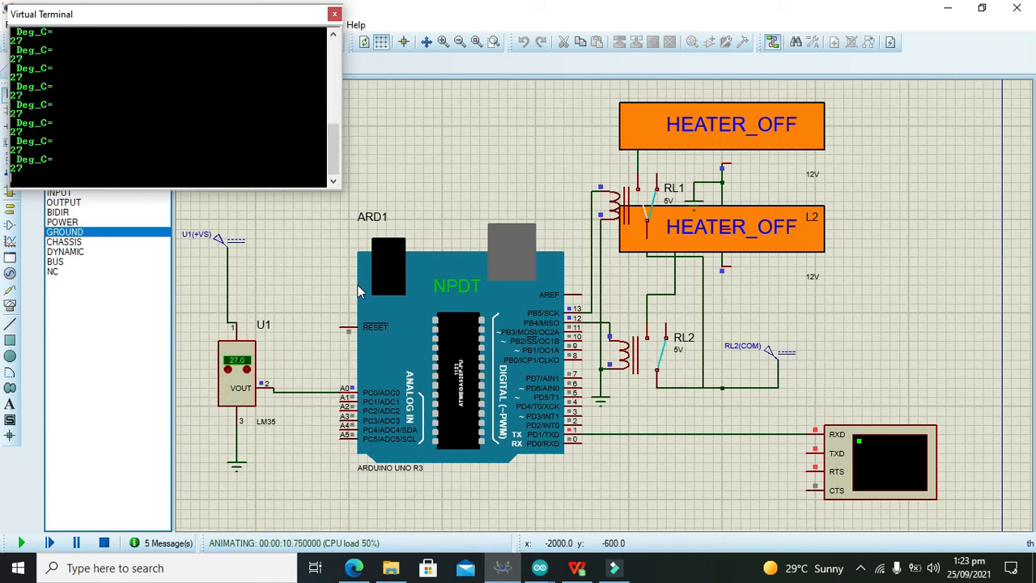
mouse_move(87, 525)
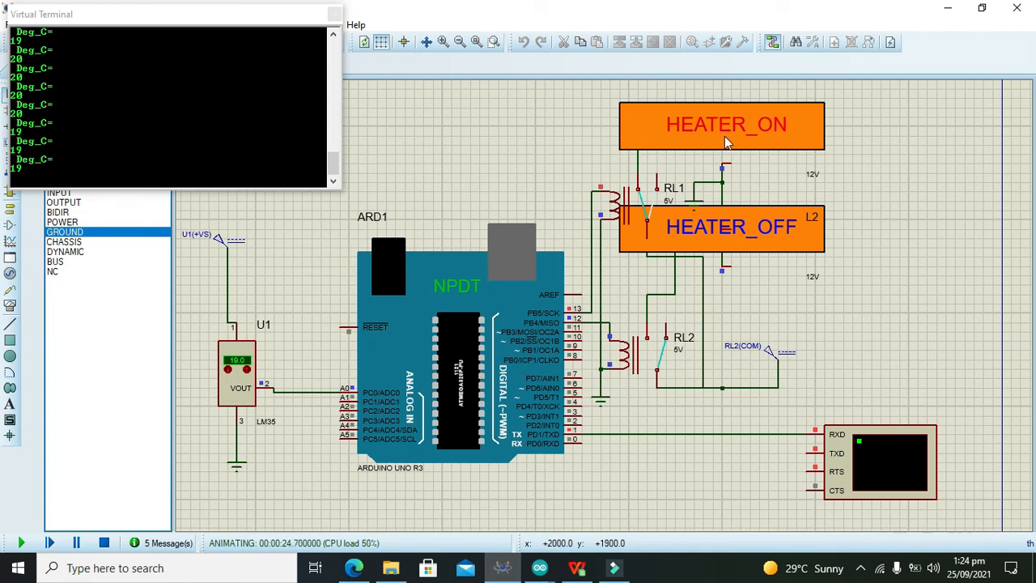
mouse_move(345, 356)
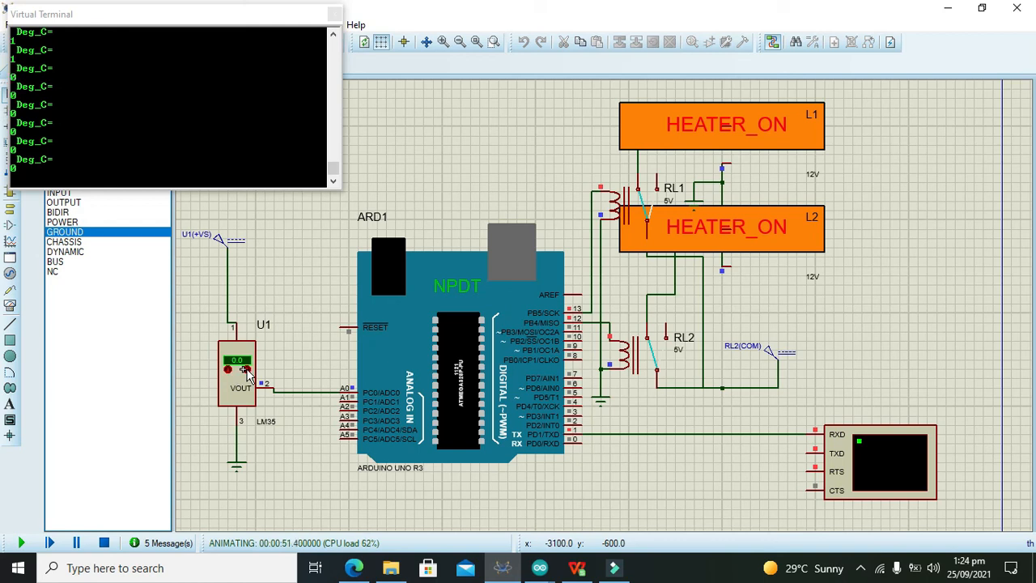
mouse_move(259, 308)
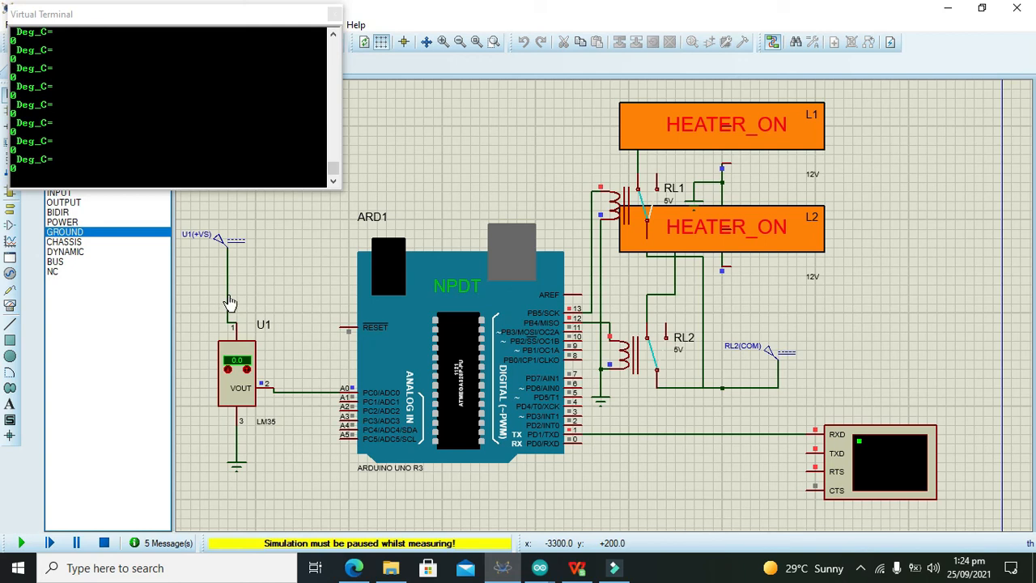
mouse_move(591, 126)
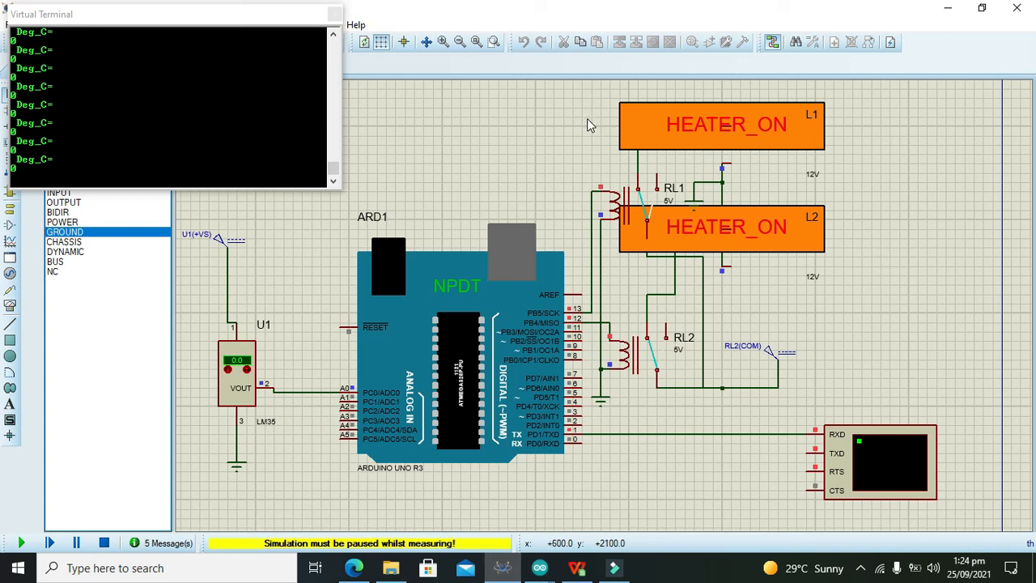